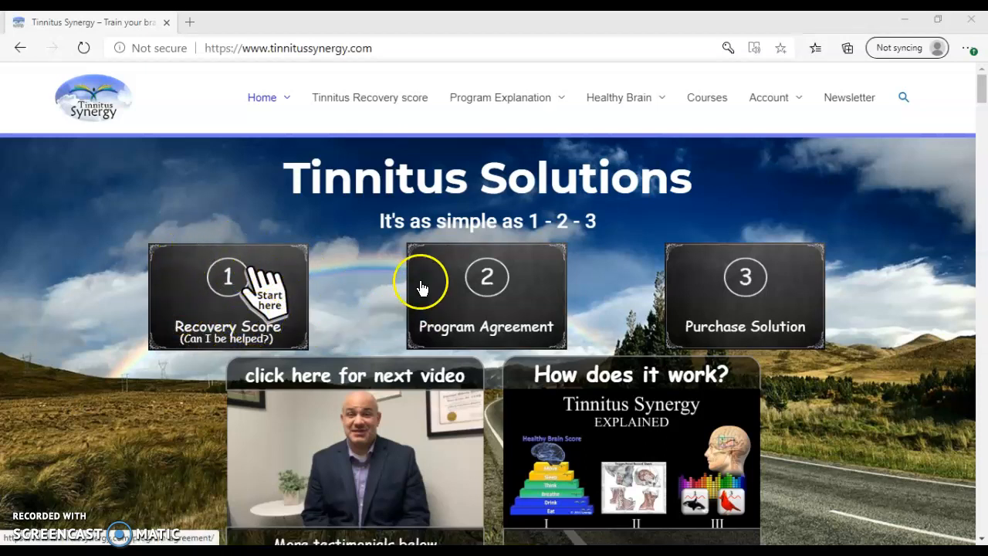
mouse_move(586, 236)
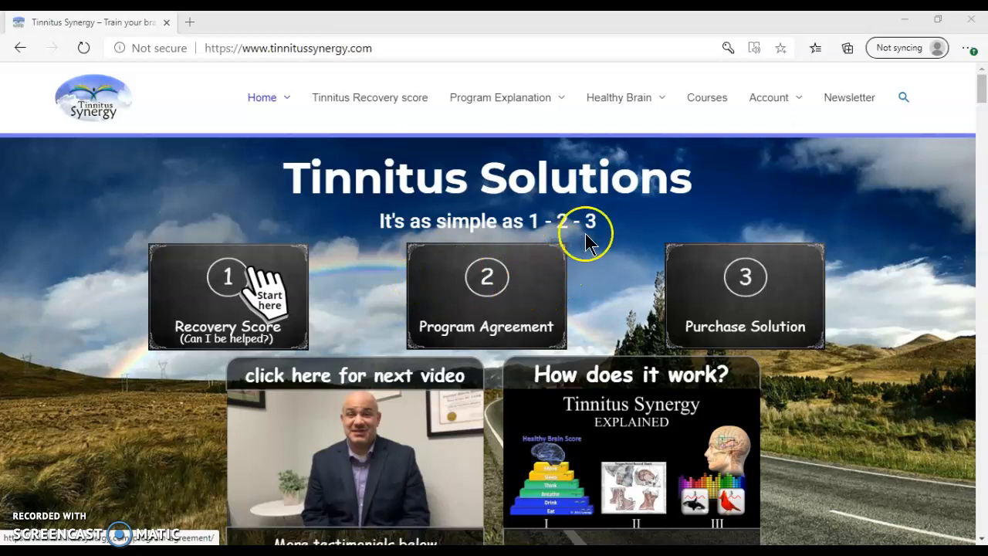
mouse_move(723, 280)
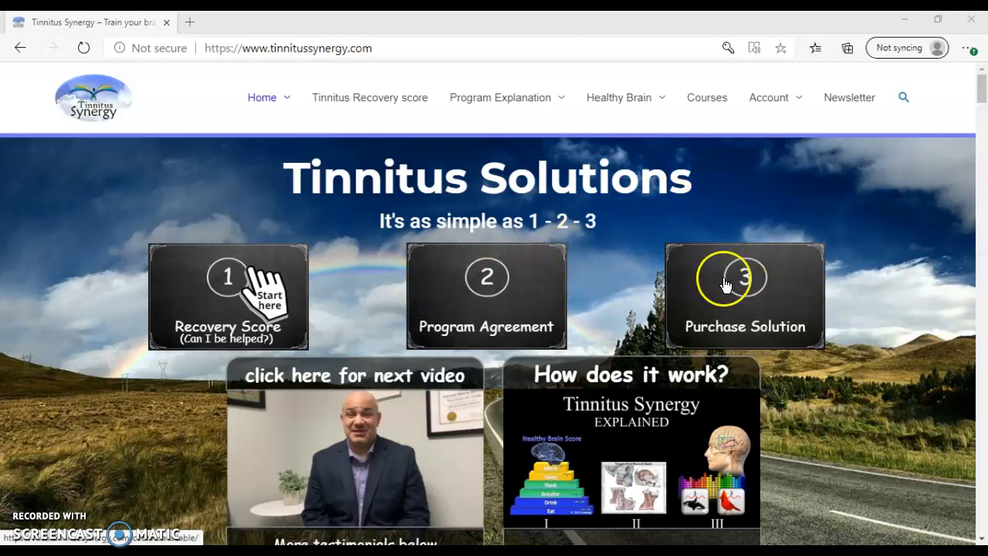
mouse_move(706, 97)
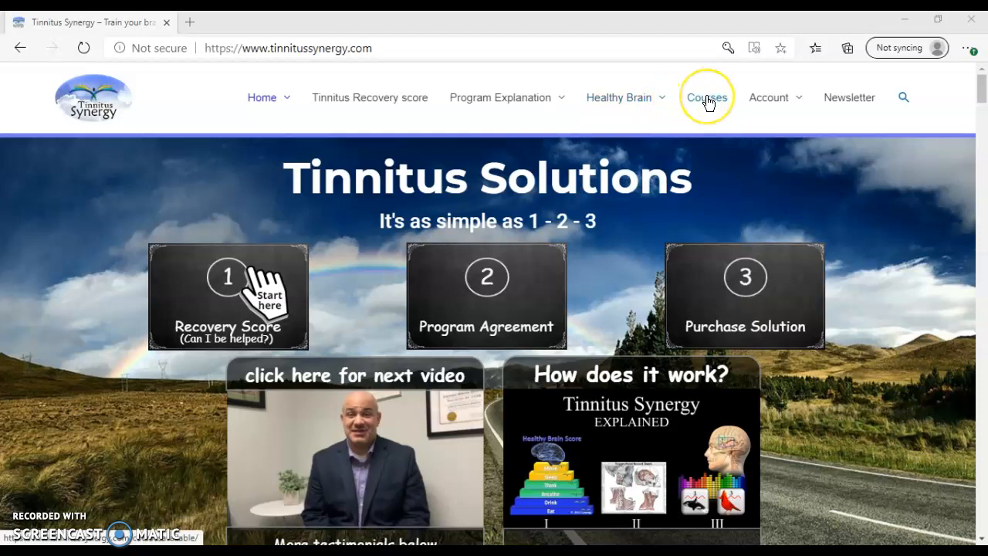
mouse_move(745, 295)
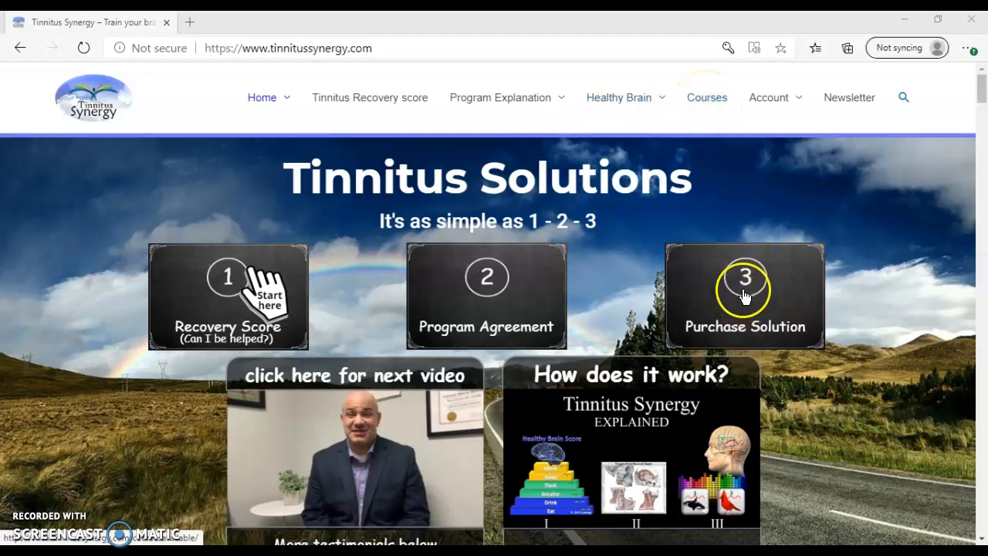
Step: From the Courses list, enroll in 'Tinnitus Synergy – free SAMPLE' to reach checkout
click(743, 293)
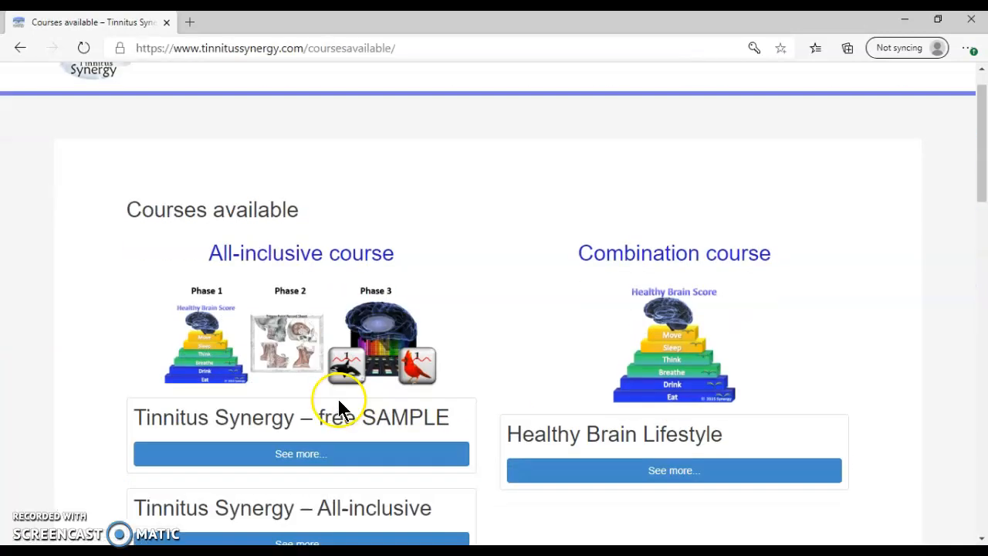
scroll(down, 3)
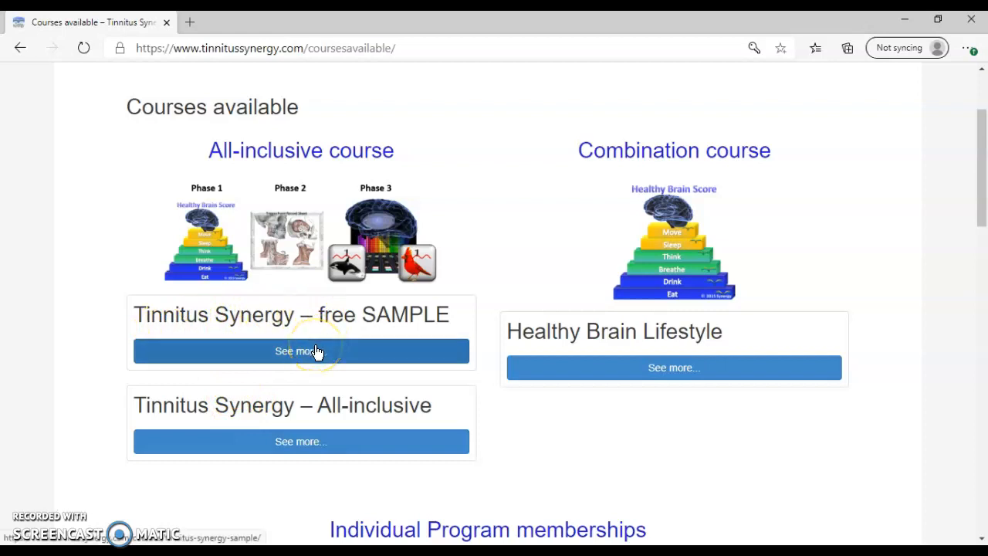
click(300, 350)
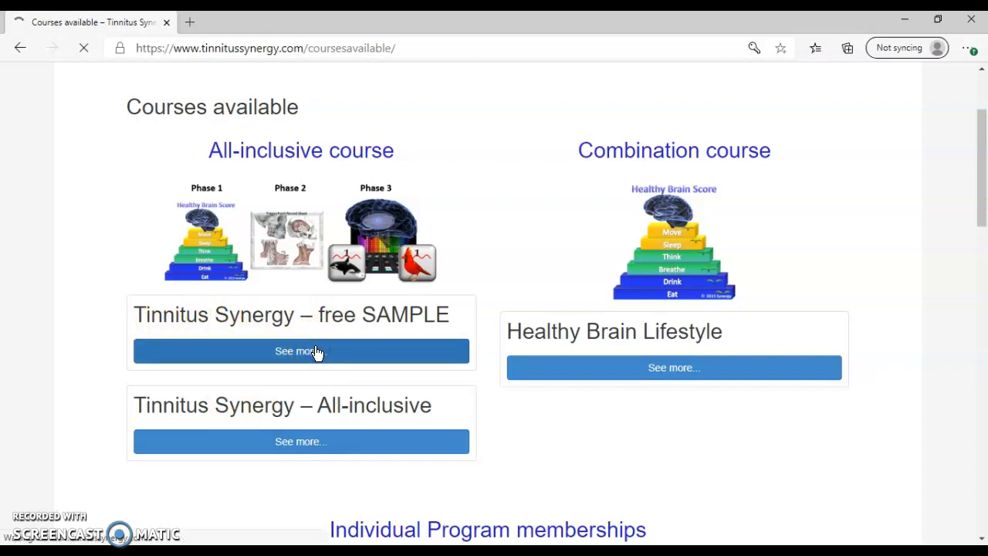
click(301, 351)
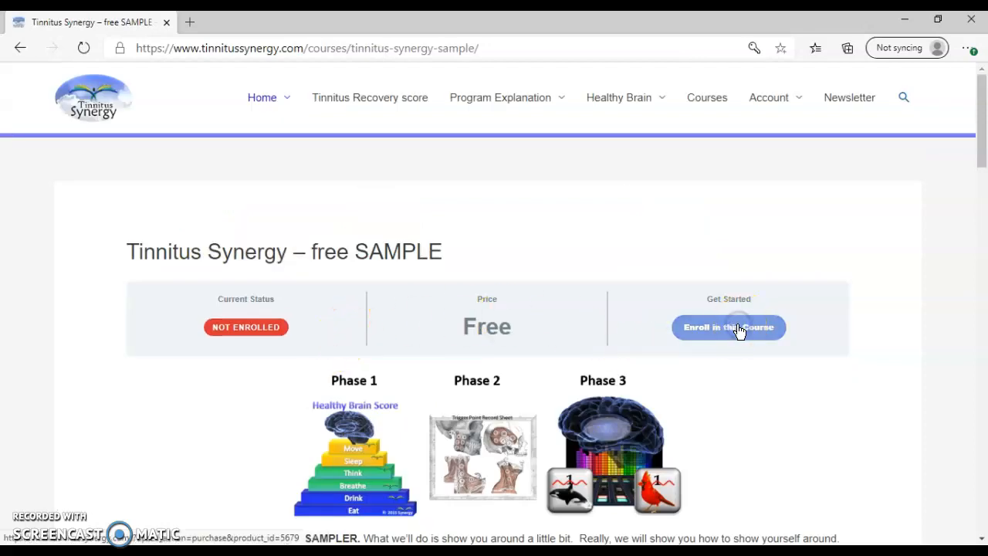
click(727, 326)
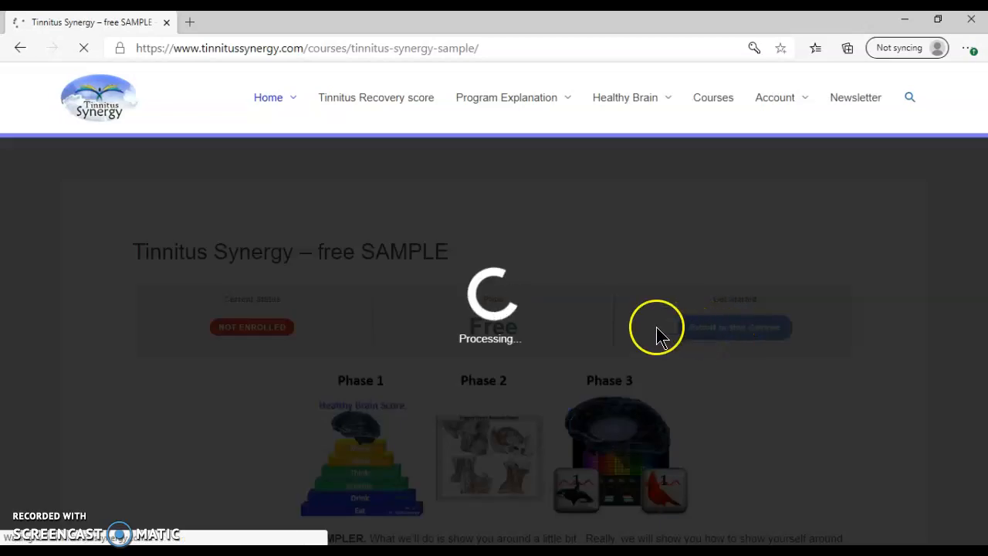
click(735, 326)
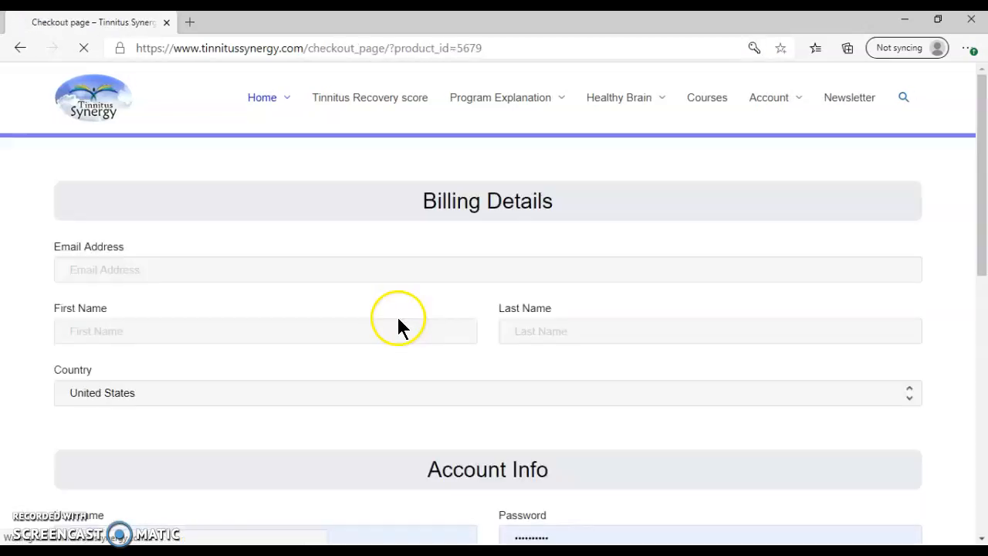
click(487, 269)
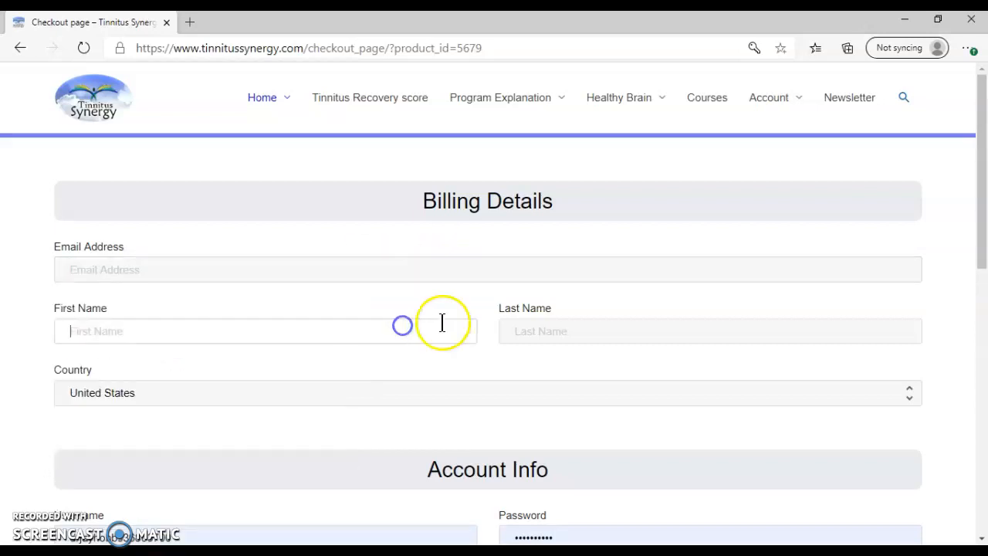
scroll(down, 3)
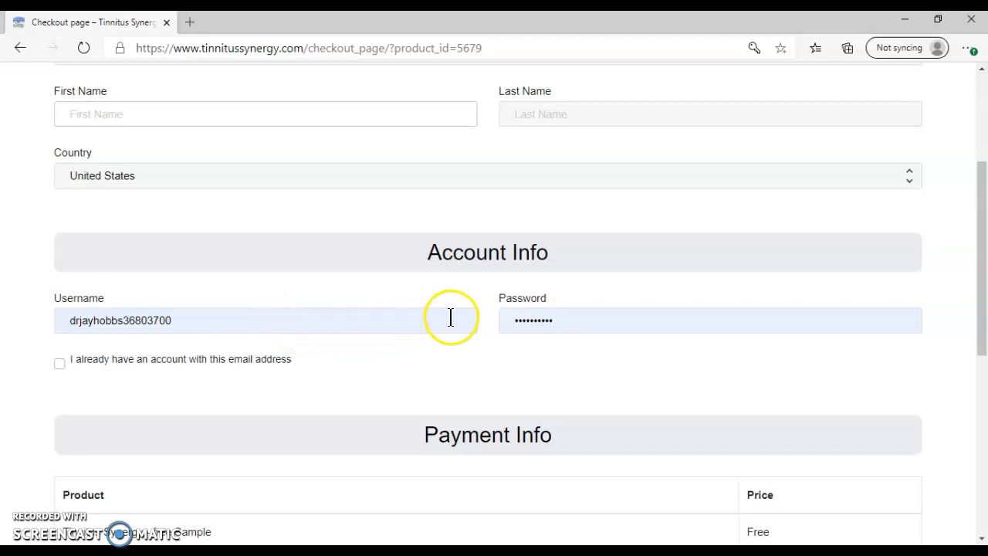
scroll(down, 3)
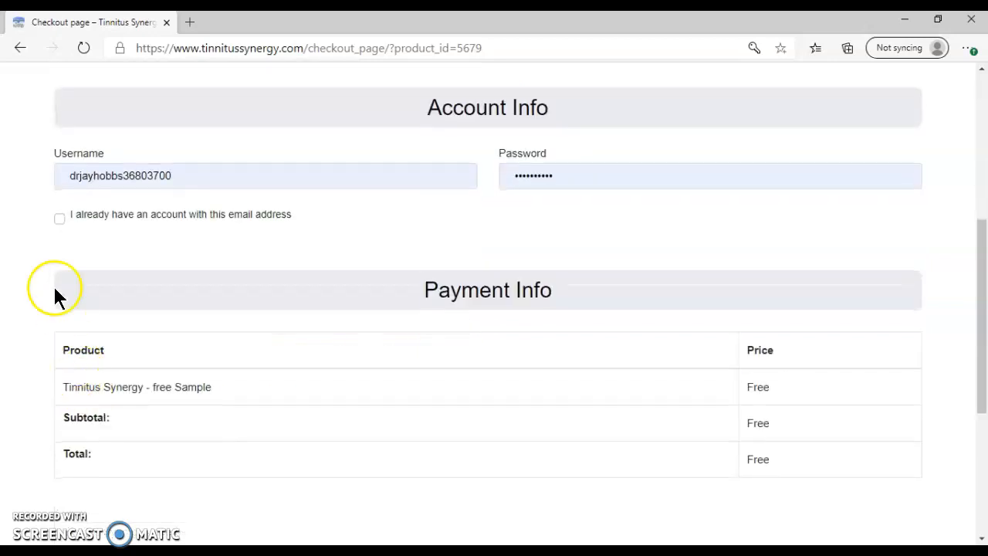
scroll(down, 3)
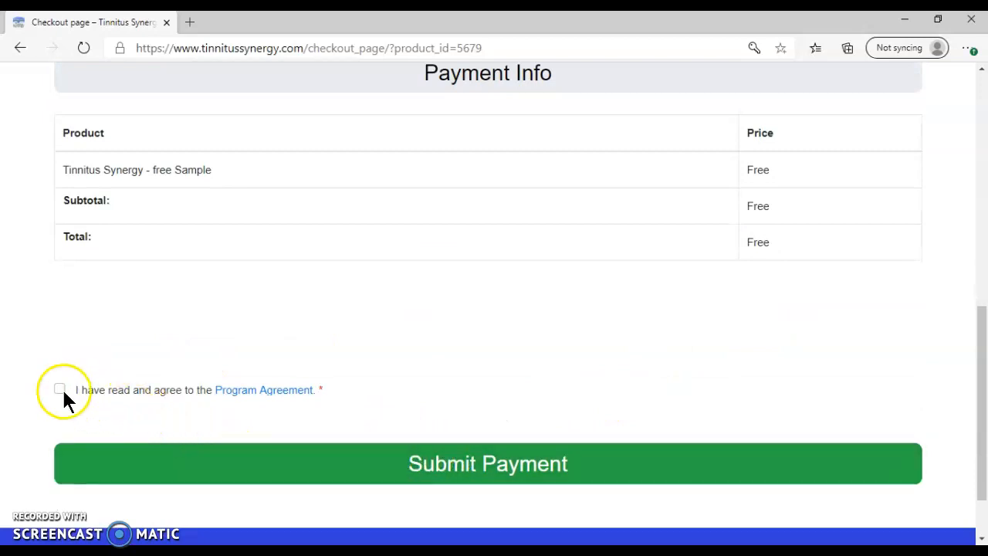
mouse_move(226, 389)
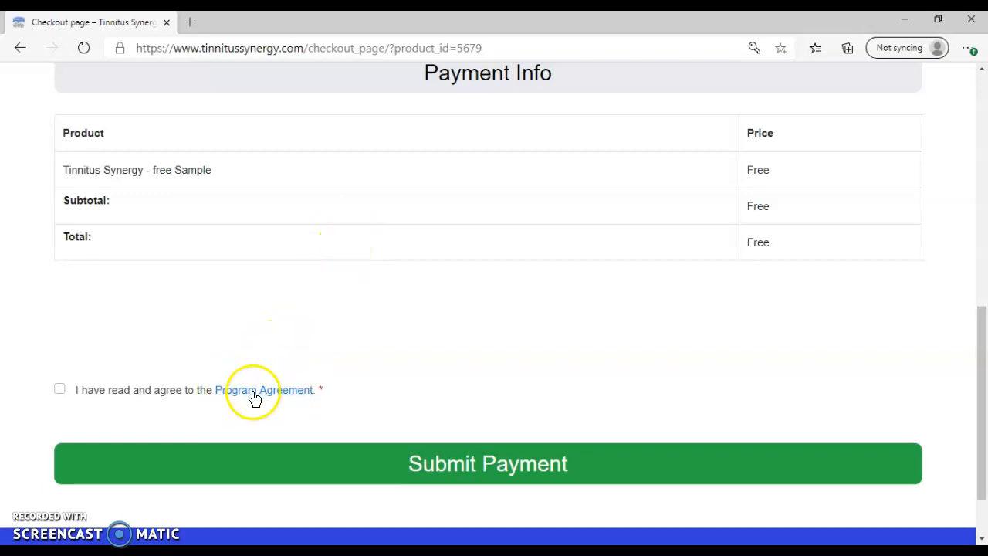
mouse_move(454, 517)
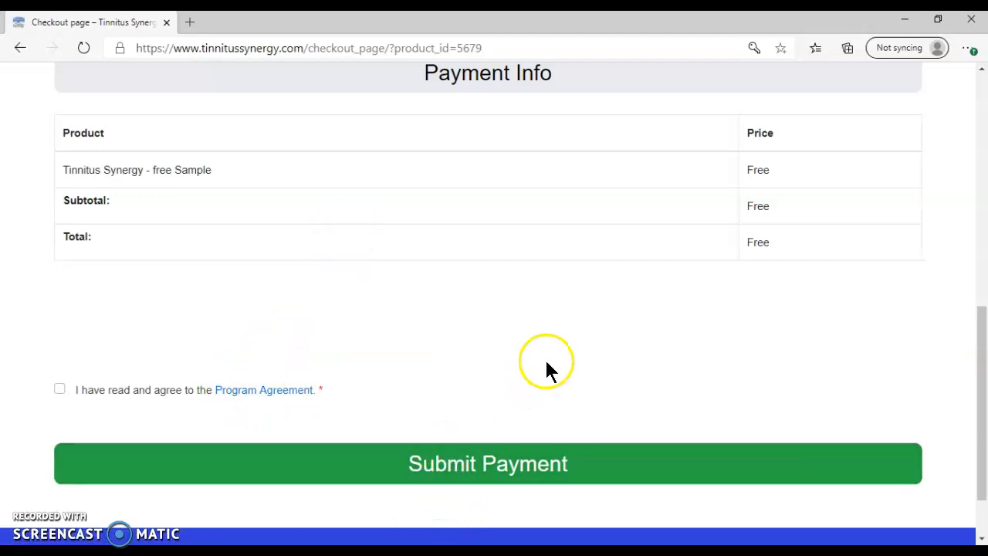
scroll(up, 3)
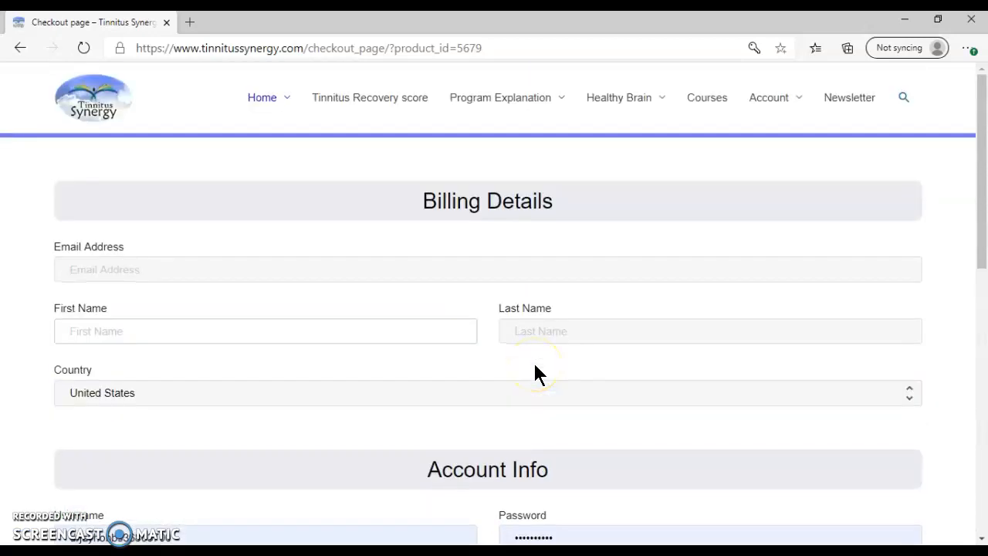
Step: Bring up the Account login form and pass the crosswalk 'I'm not a robot' captcha
click(769, 97)
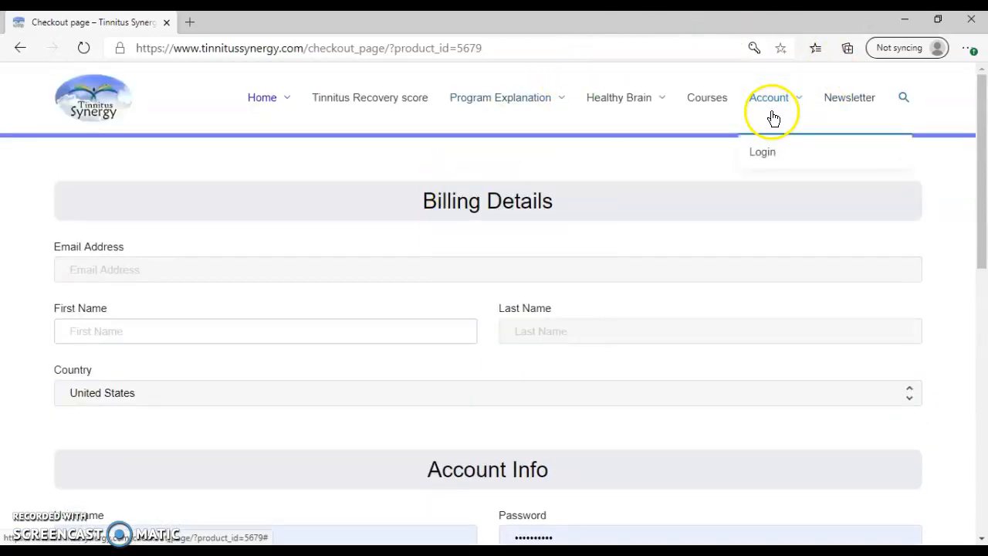
click(762, 151)
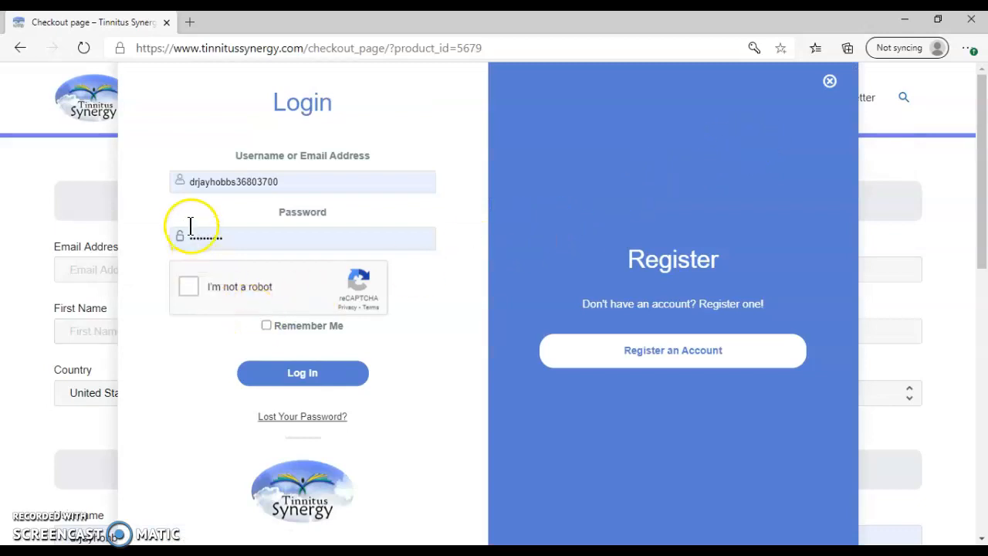
click(188, 286)
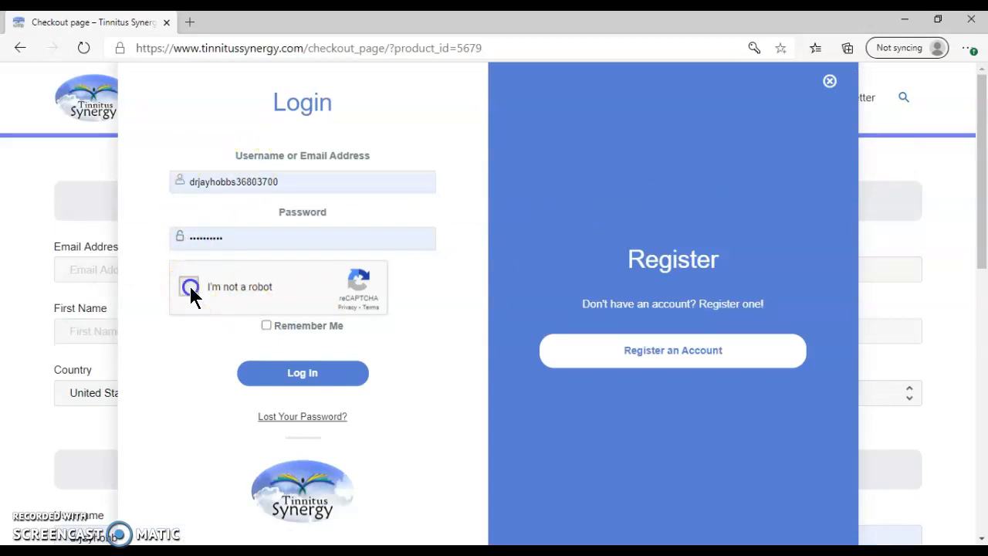
click(189, 286)
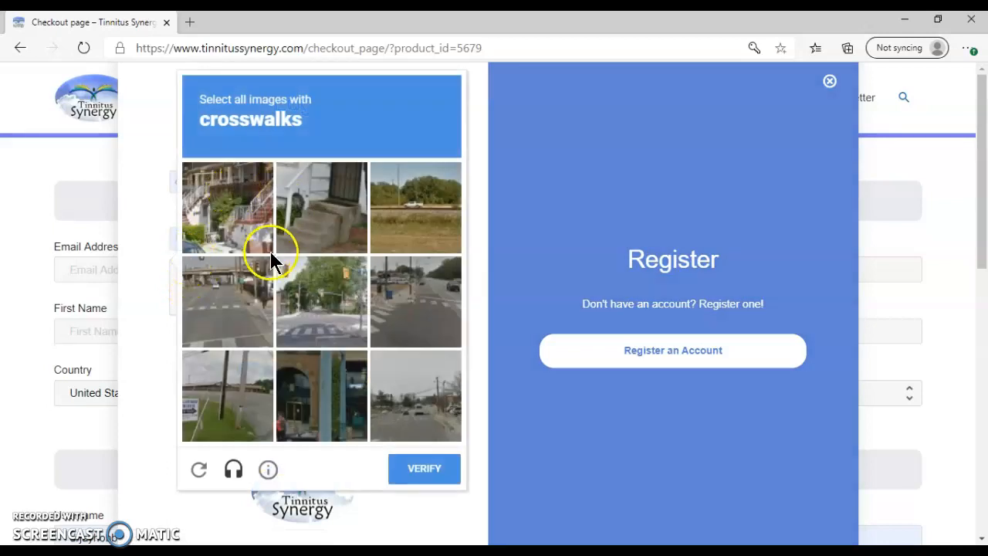
mouse_move(235, 139)
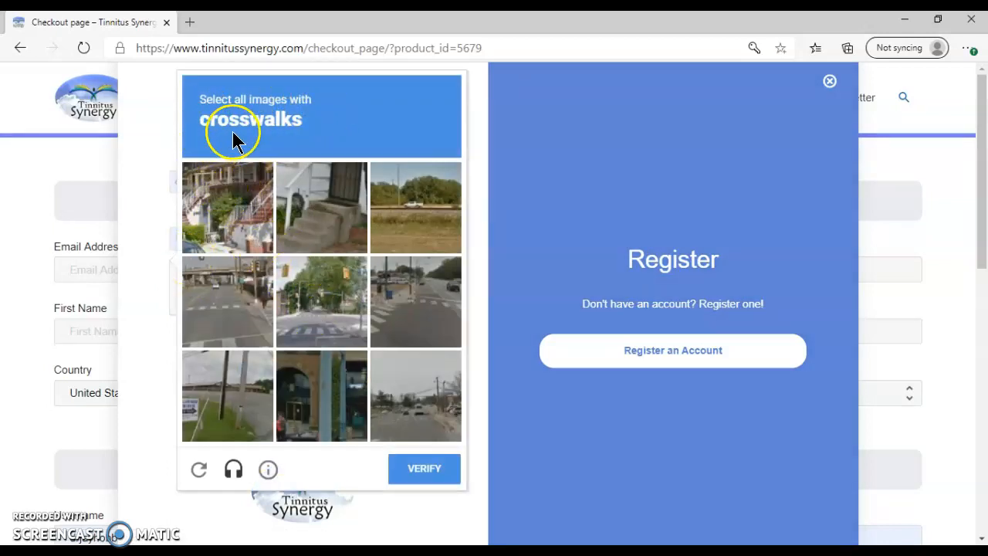
click(415, 301)
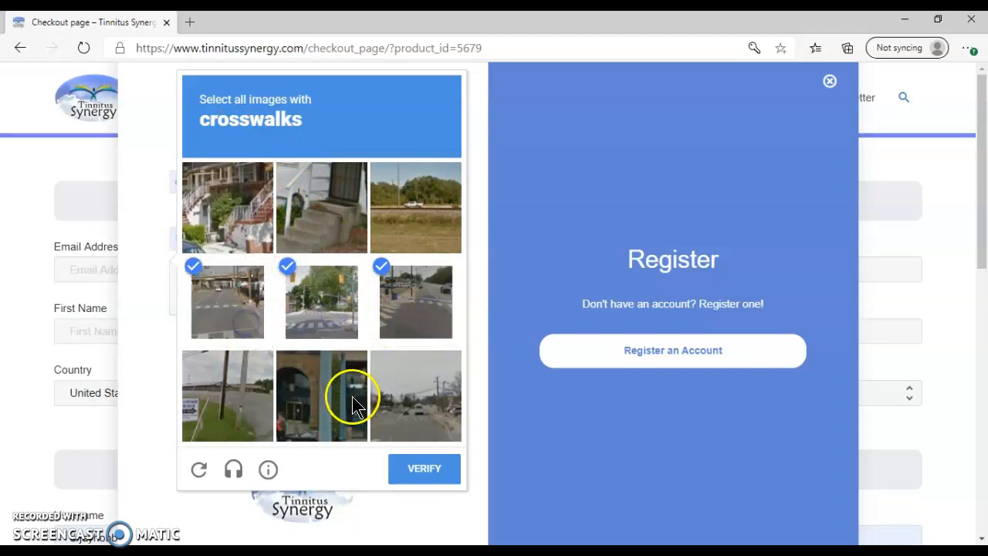
click(424, 467)
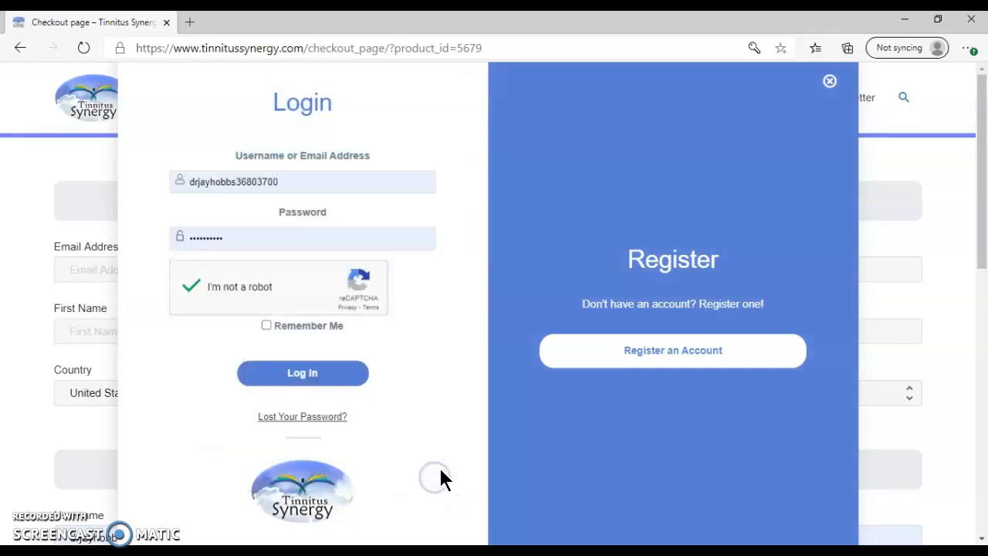
Step: Log in to the existing account with Remember Me ticked
click(267, 324)
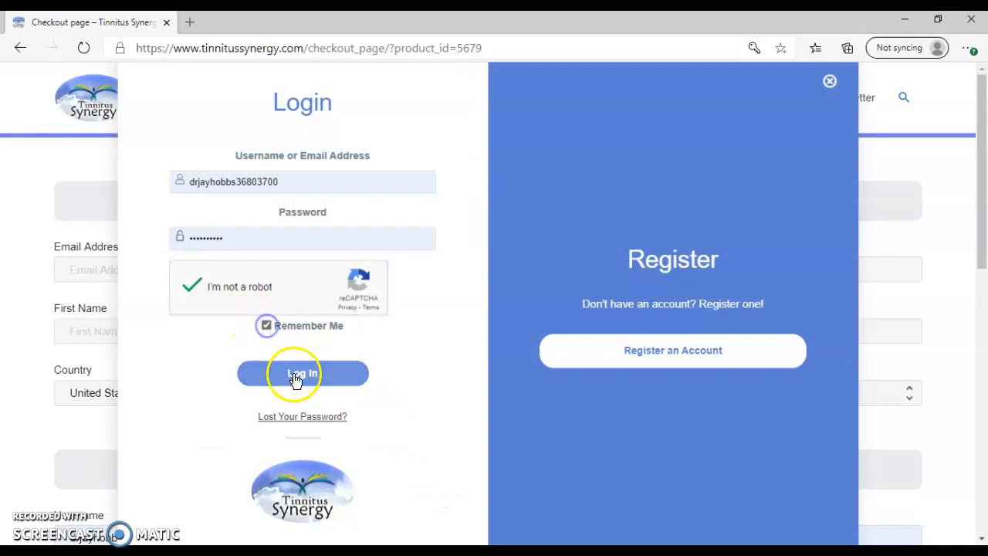
click(301, 372)
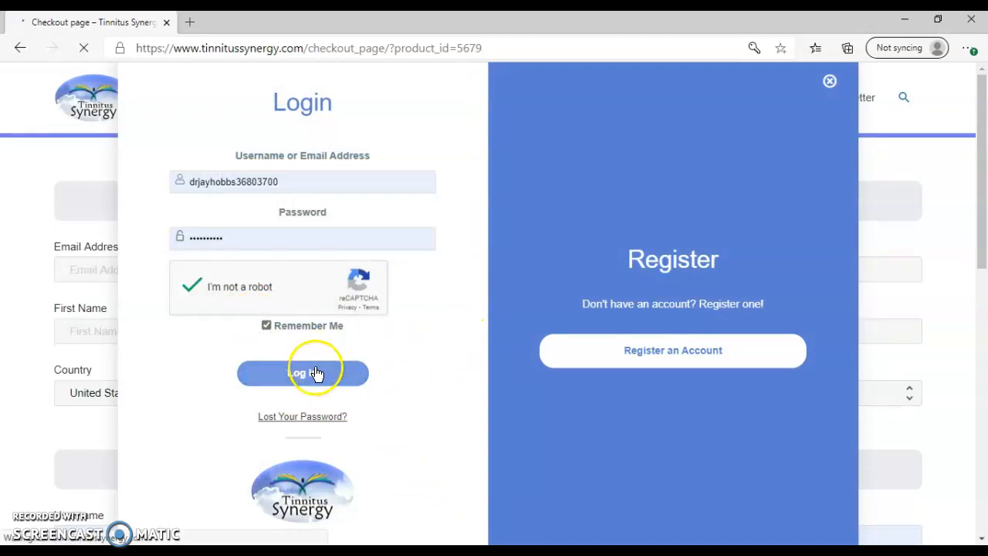
click(302, 373)
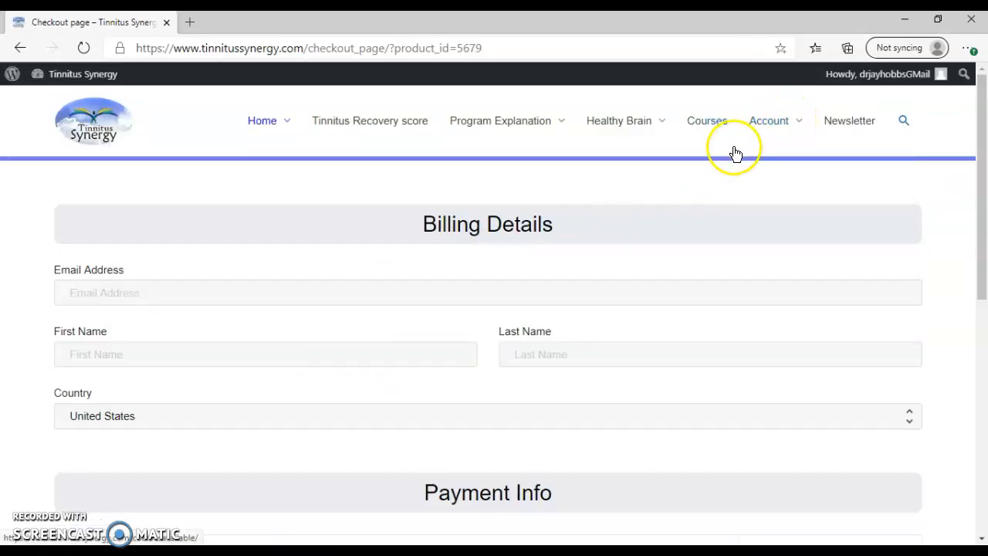
Step: Scroll the account profile page to Your Courses and select the free SAMPLE course
click(769, 121)
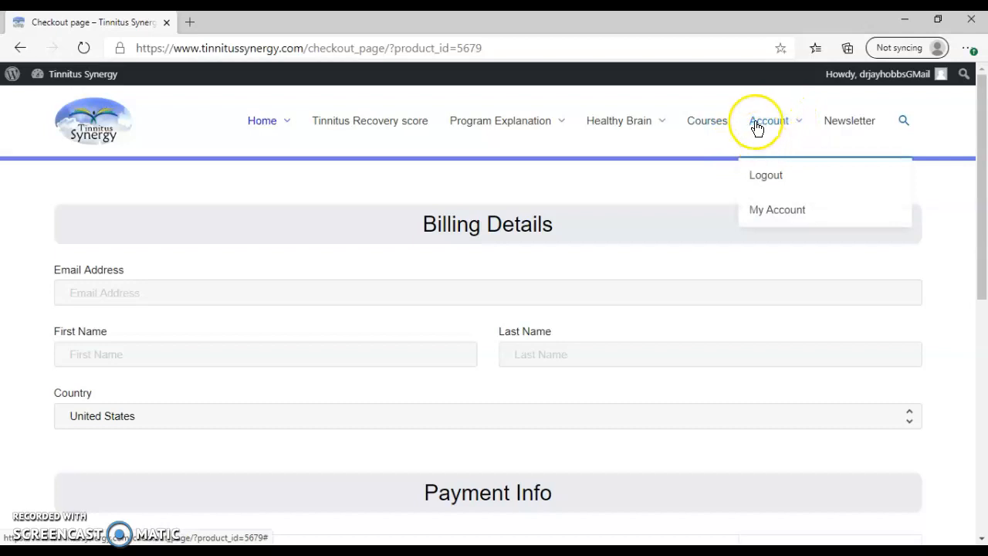
mouse_move(769, 209)
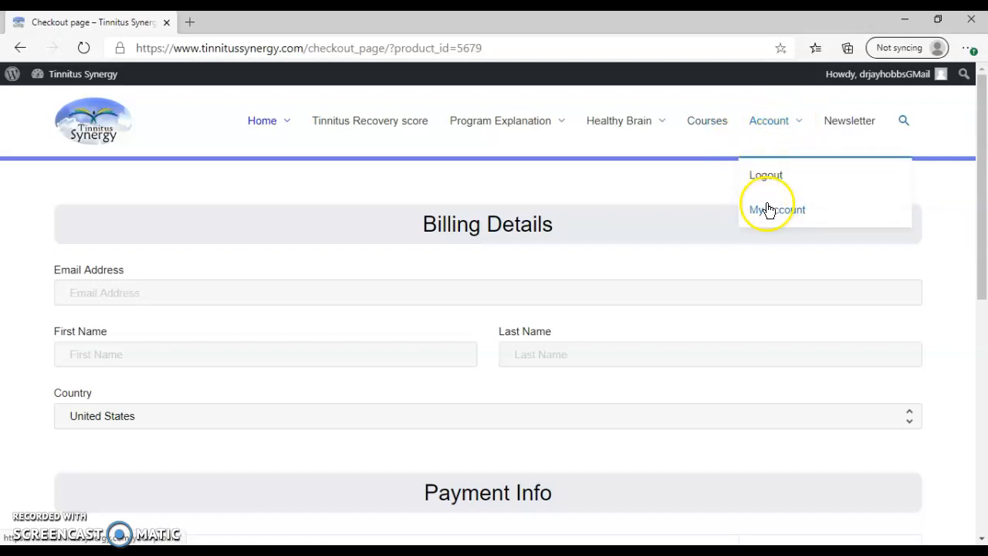
click(777, 209)
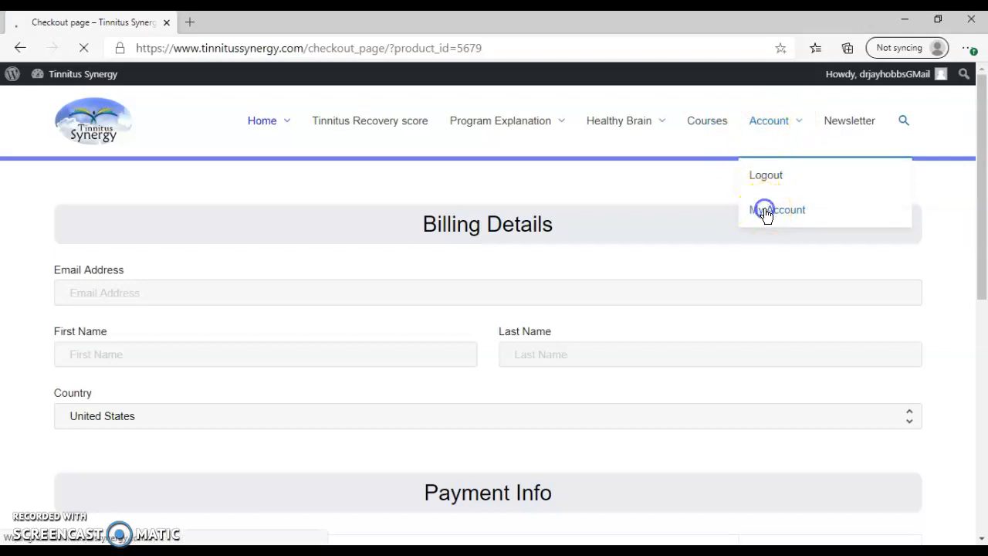
click(777, 209)
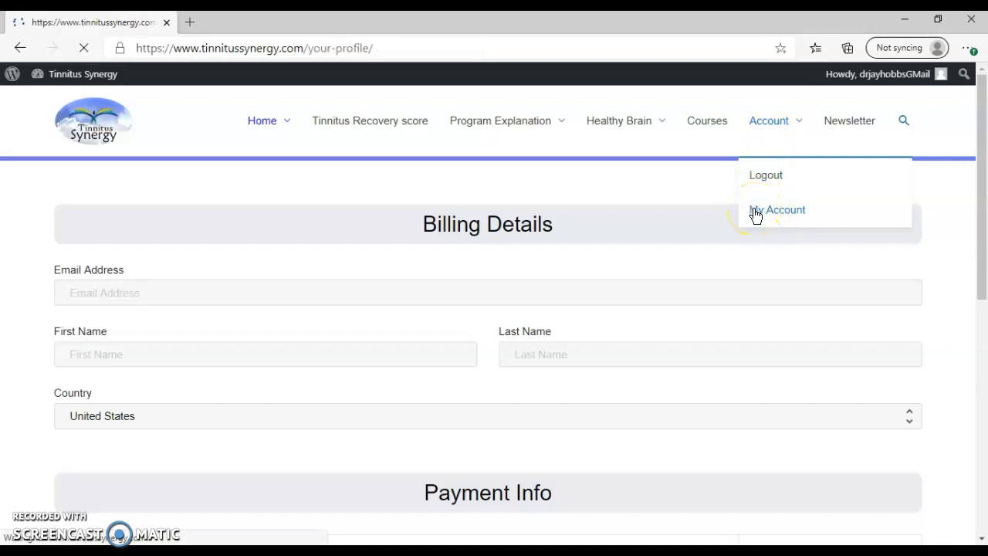
click(777, 209)
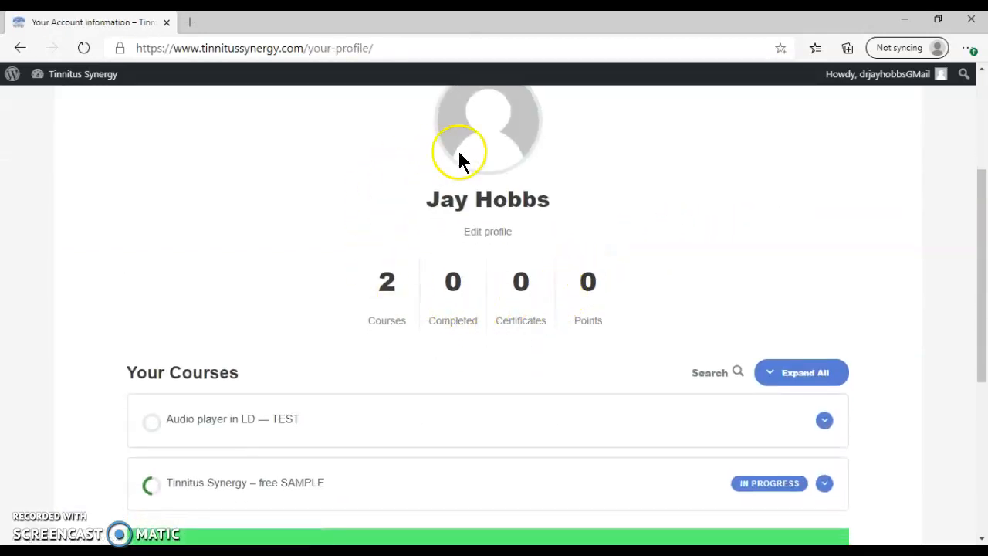
scroll(down, 3)
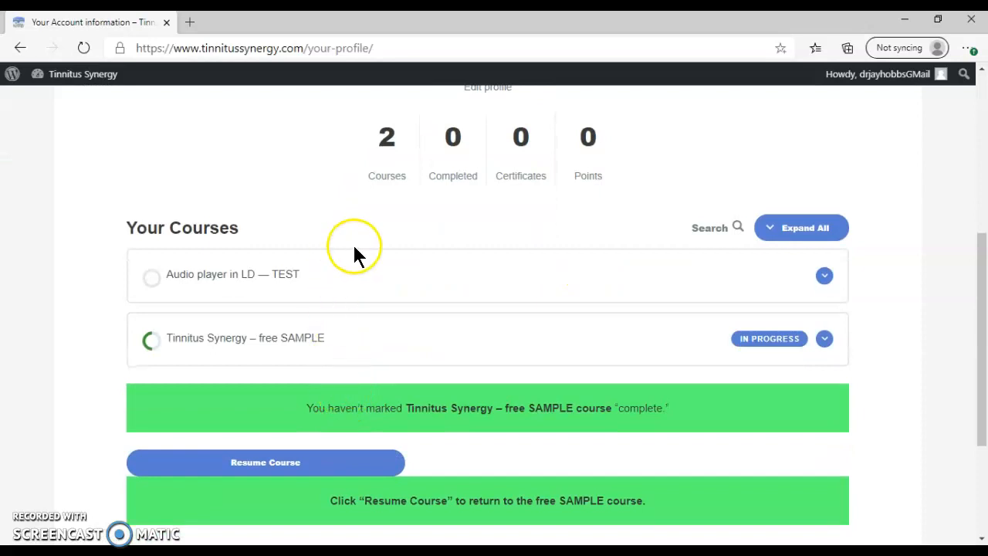
mouse_move(275, 341)
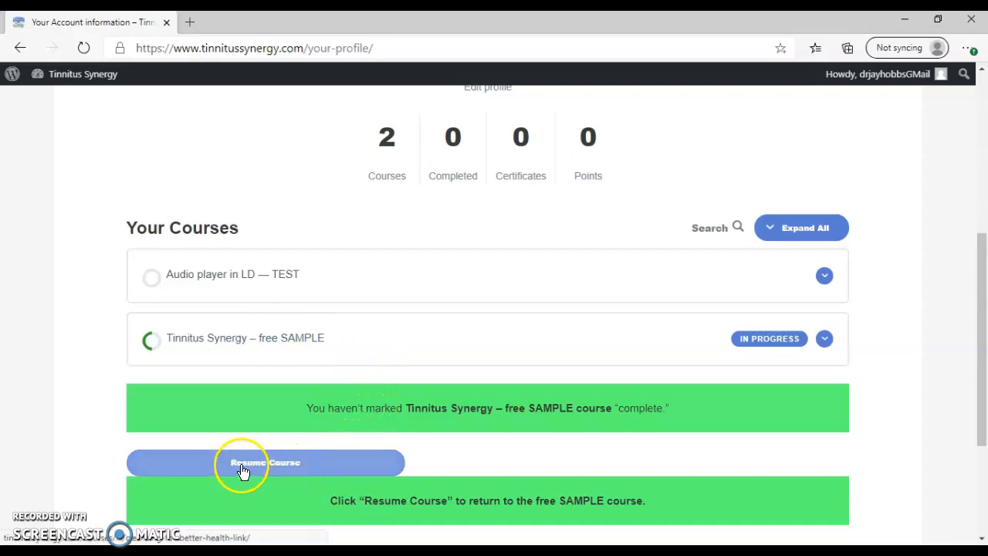
mouse_move(363, 405)
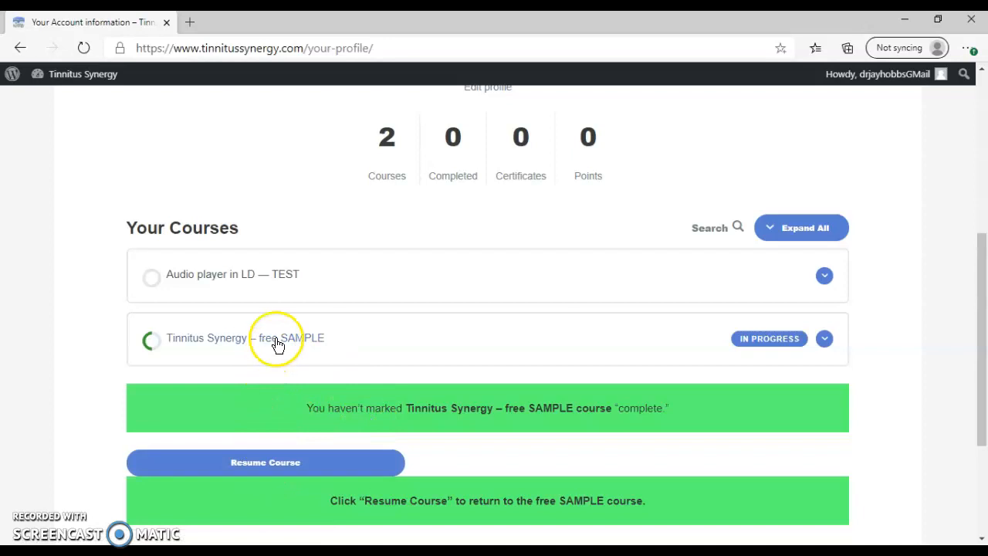
click(278, 338)
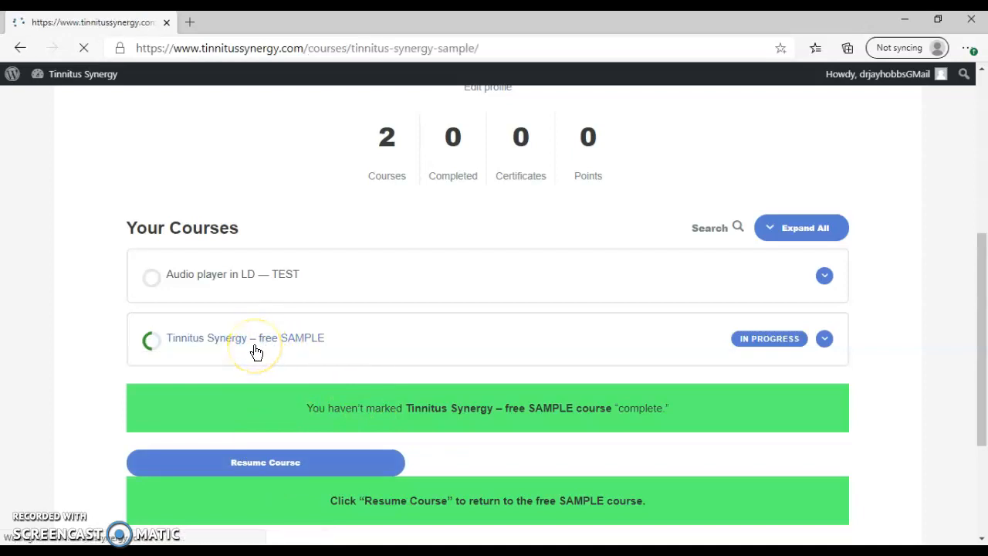
Step: Open the 'Tinnitus Synergy – free SAMPLE' course and scroll through its Course Content list
click(245, 337)
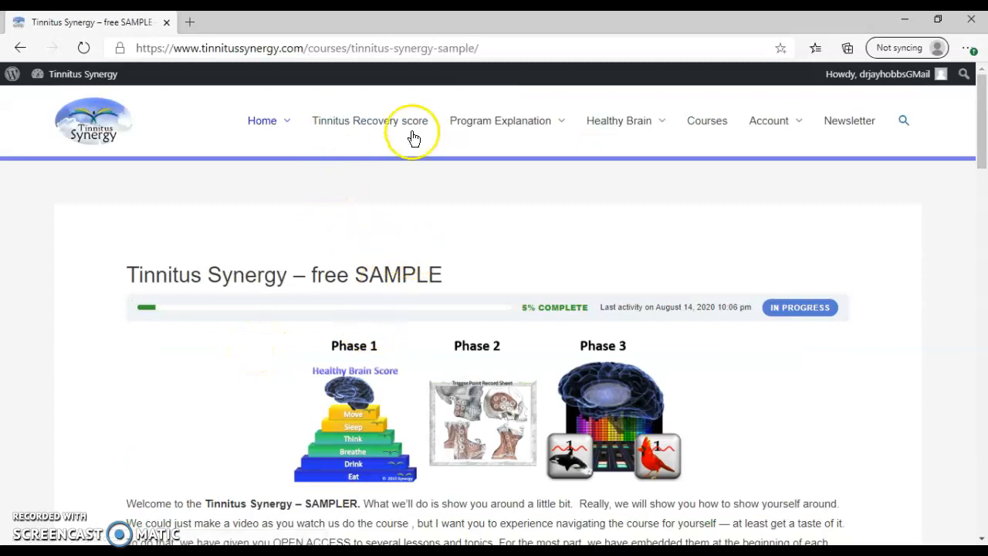
scroll(down, 3)
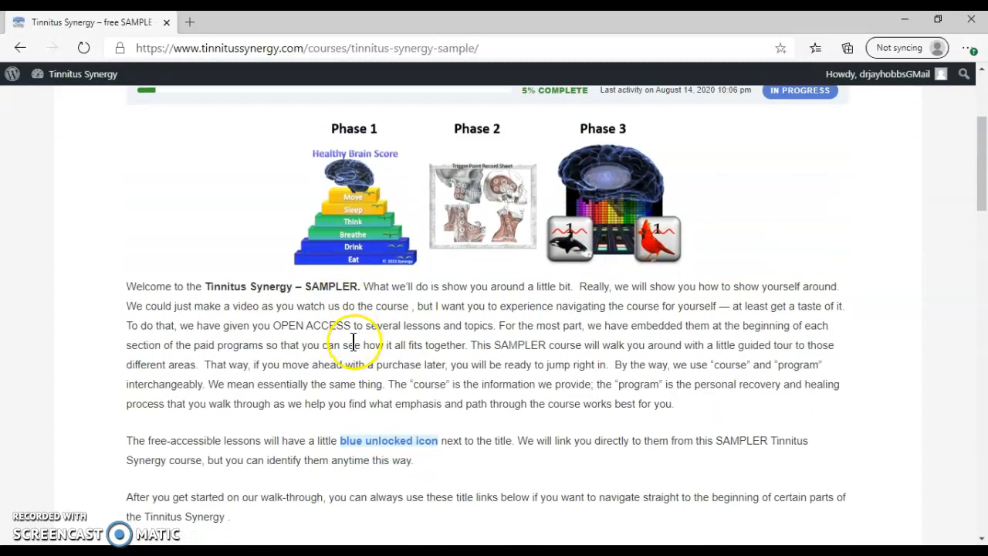
scroll(down, 3)
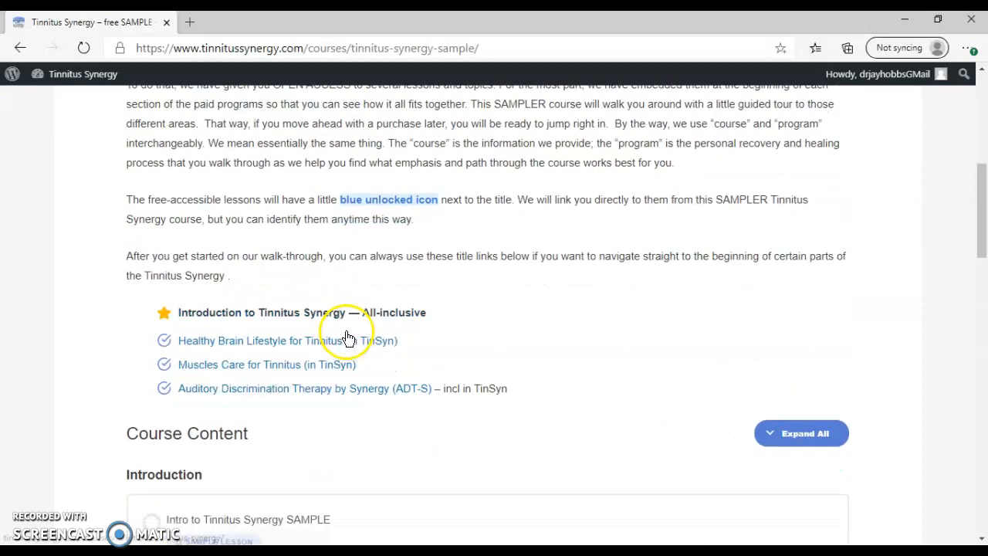
scroll(down, 3)
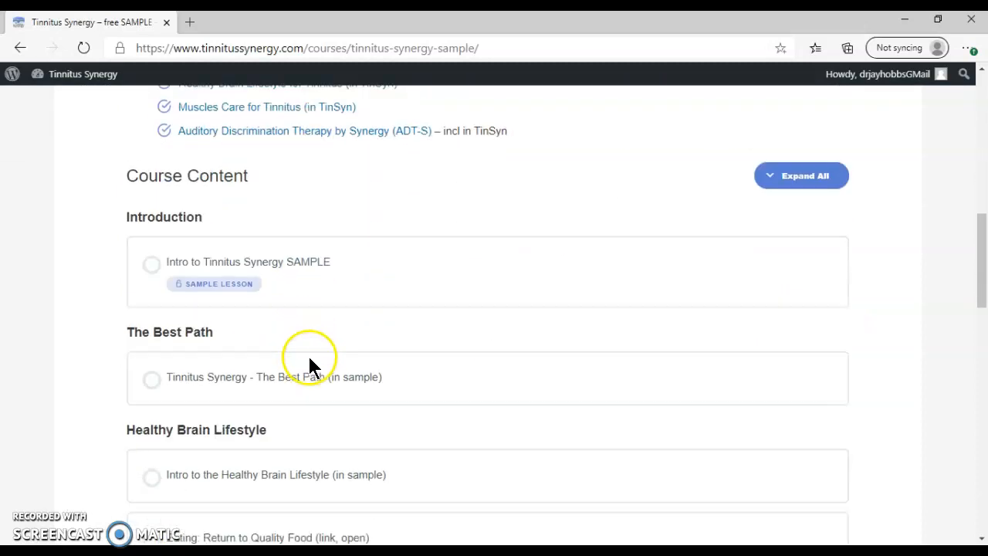
scroll(down, 3)
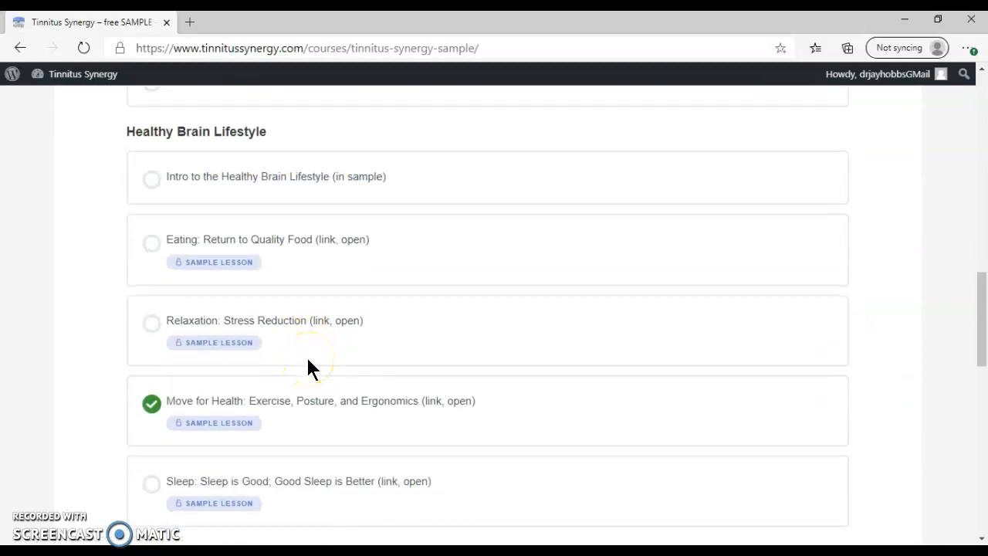
scroll(down, 3)
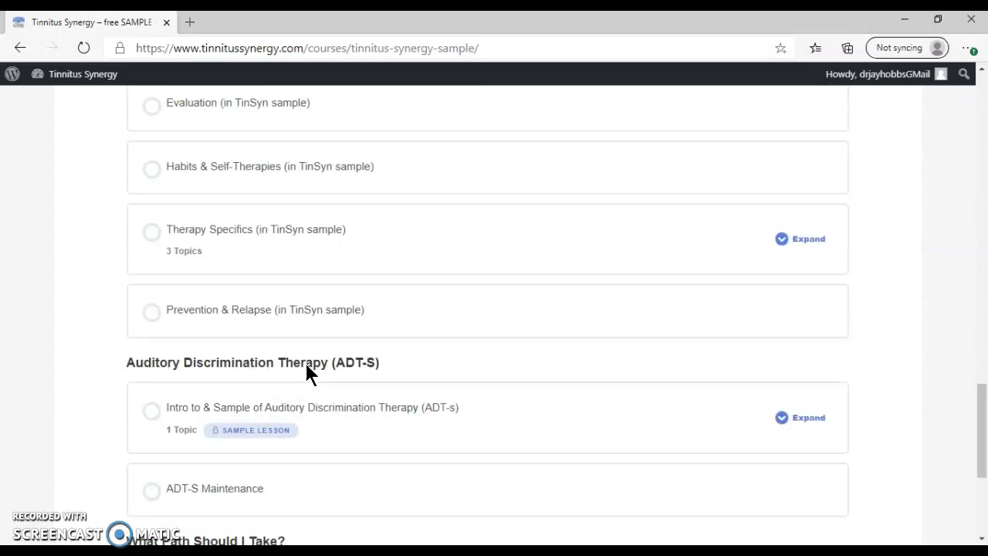
scroll(down, 3)
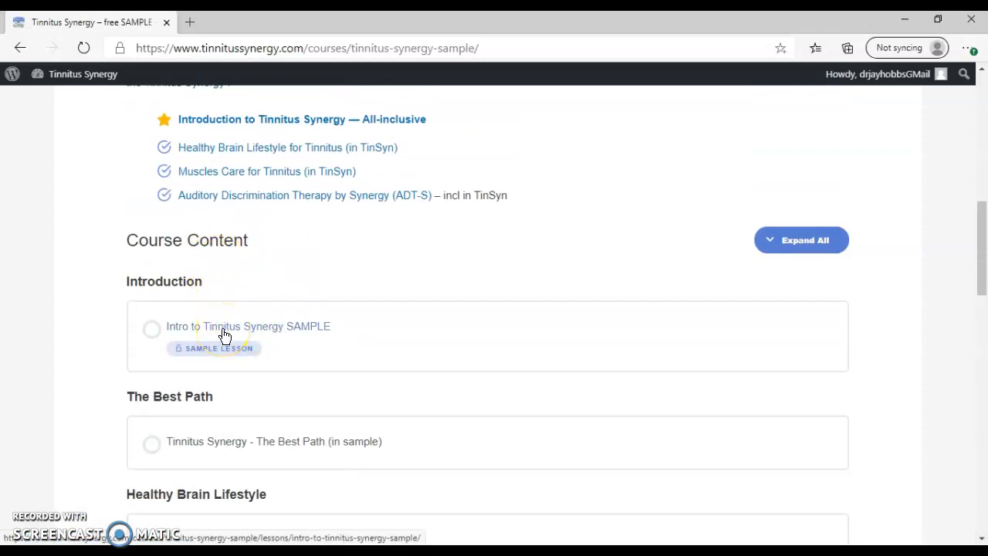
Step: Open the 'Intro to Tinnitus Synergy SAMPLE' lesson and toggle the course outline sidebar
click(248, 326)
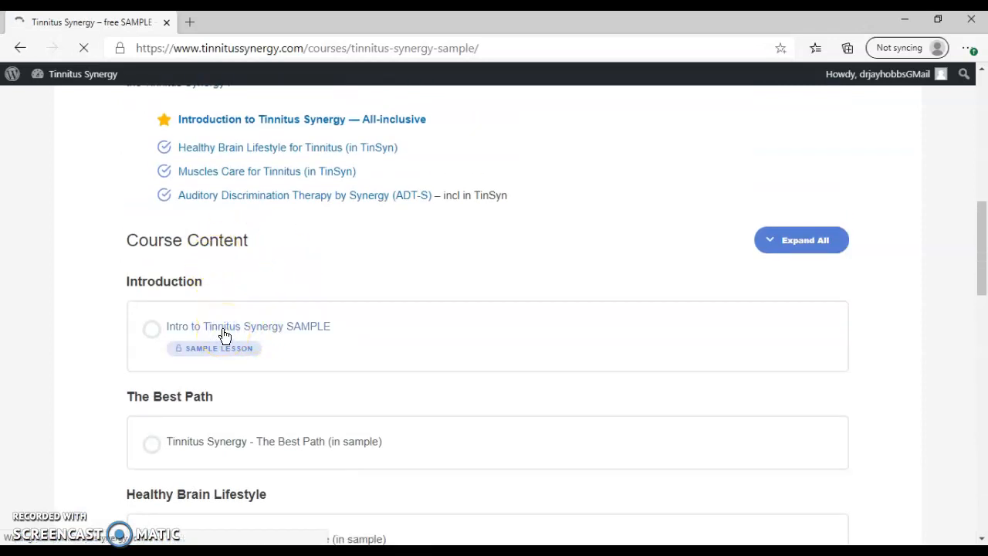
click(248, 325)
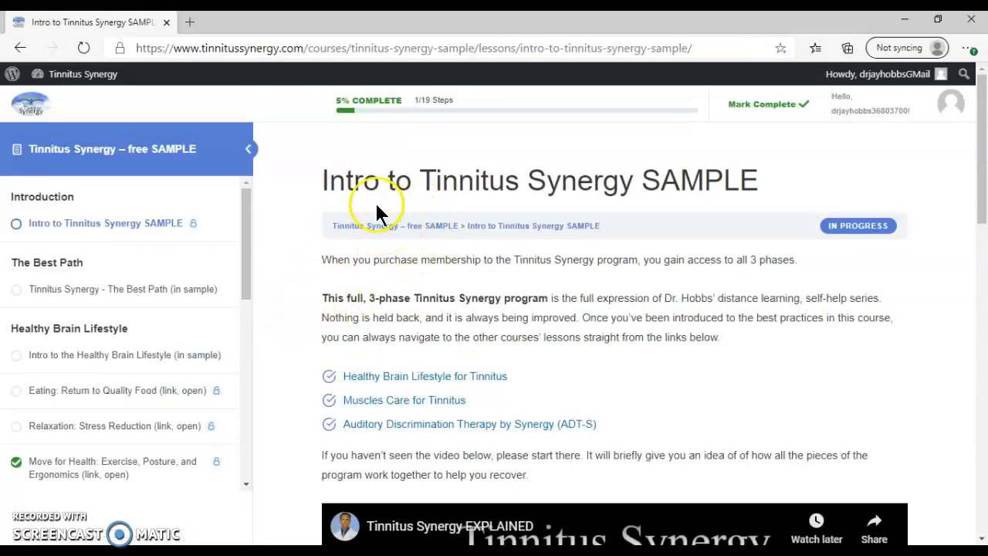
mouse_move(193, 132)
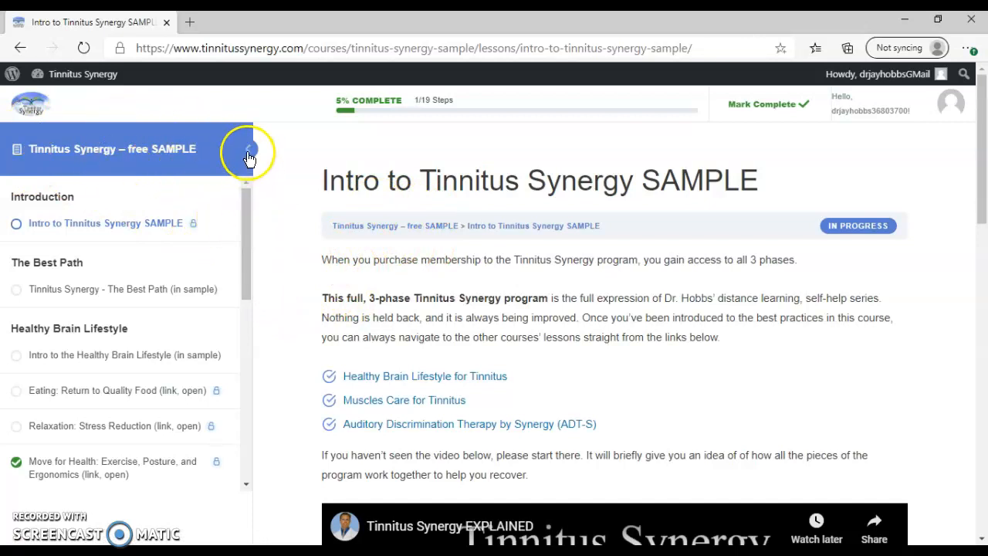
click(247, 149)
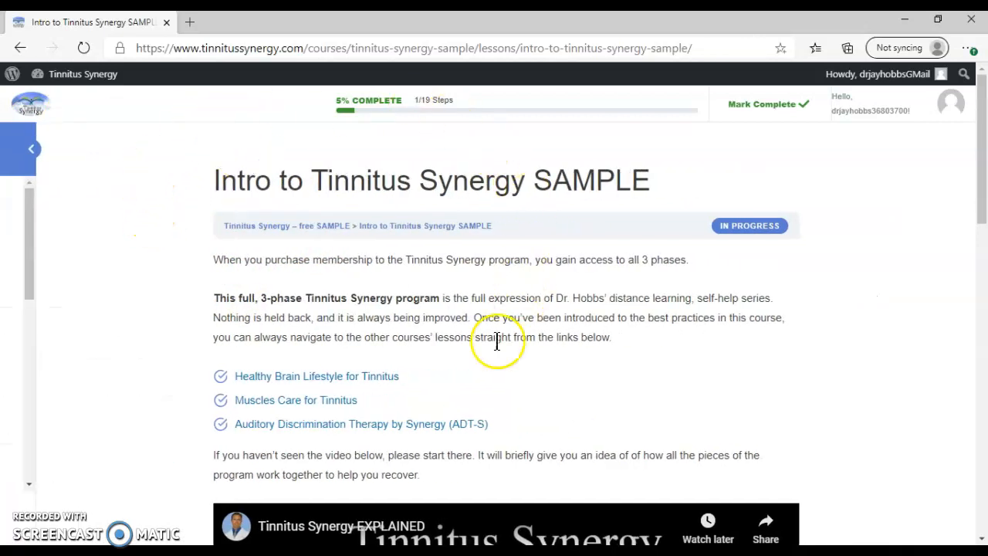
mouse_move(76, 183)
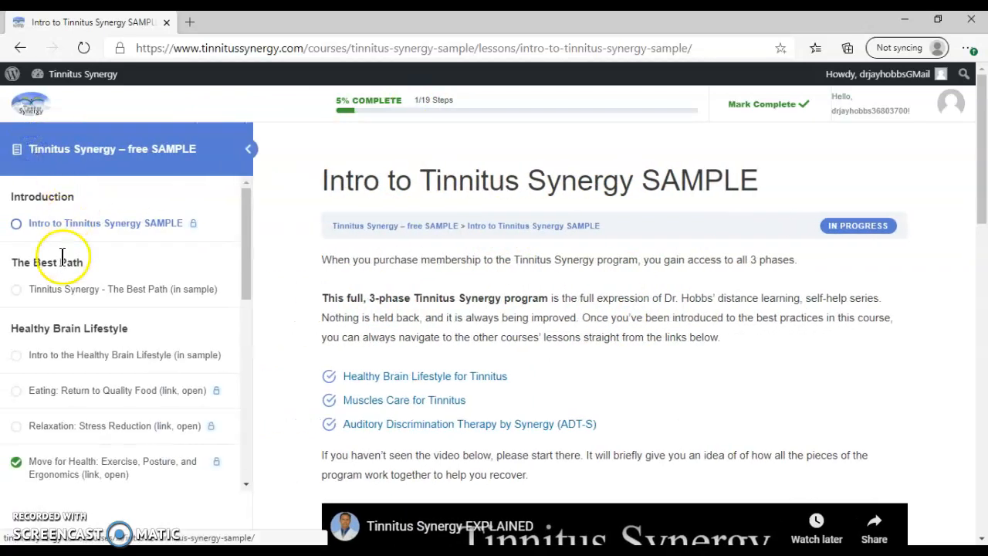
scroll(down, 3)
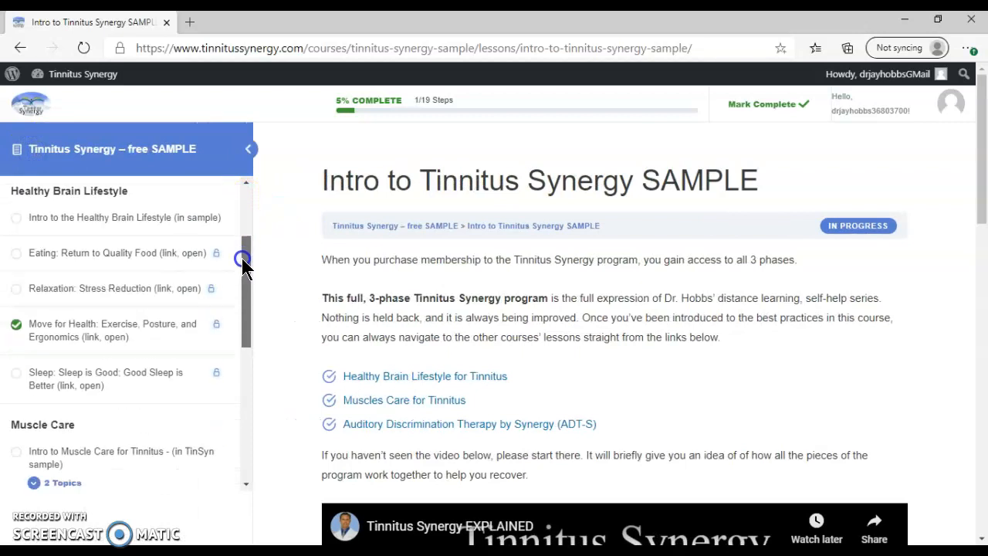
scroll(down, 3)
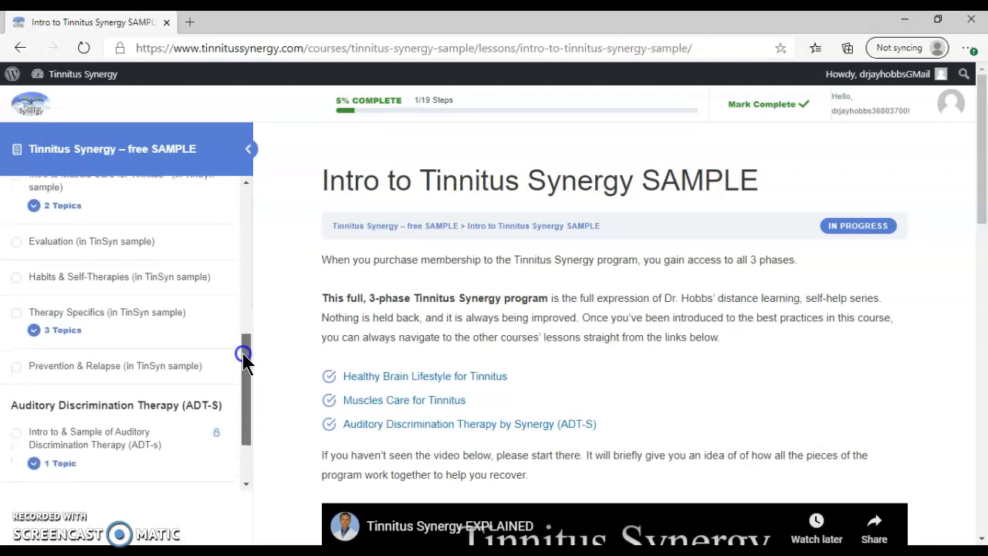
drag(244, 359, 235, 357)
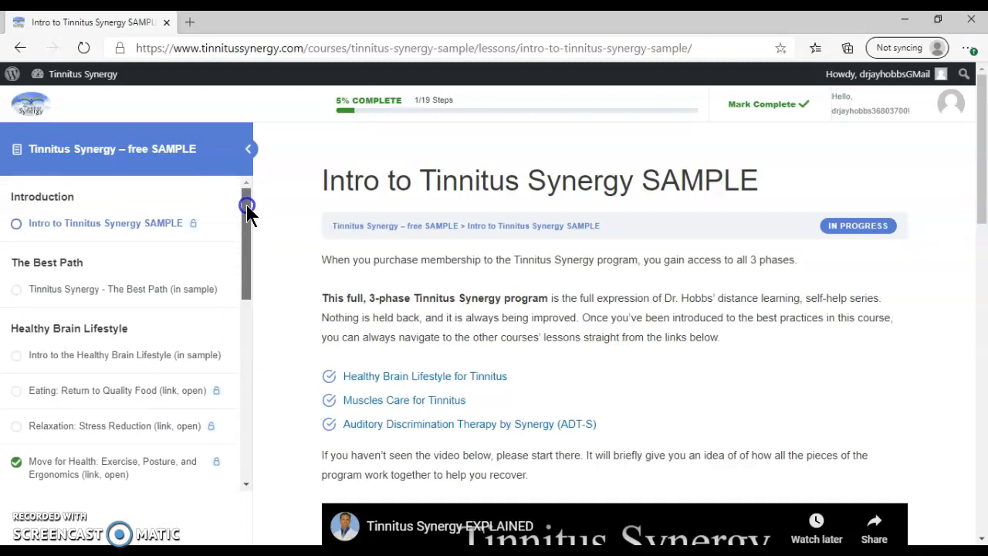
scroll(down, 3)
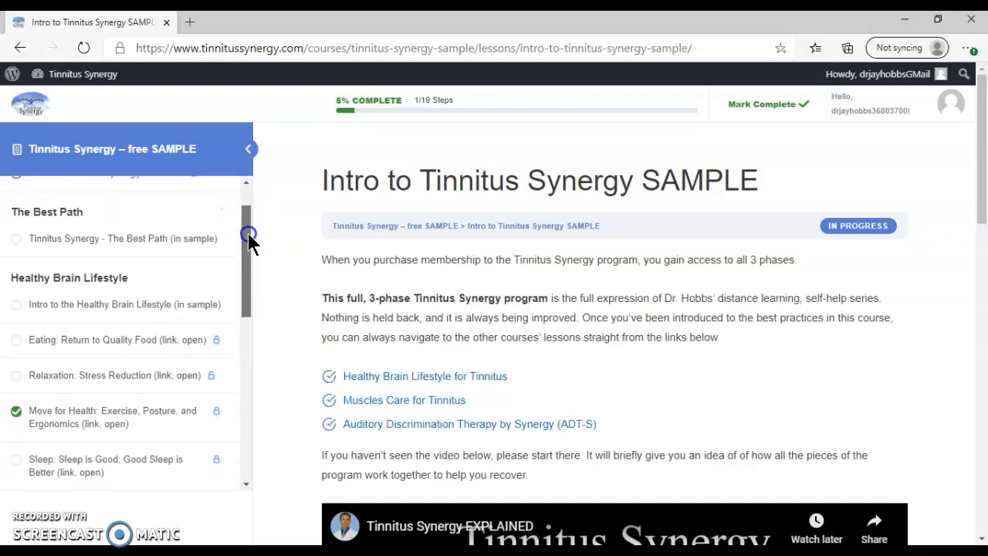
scroll(down, 3)
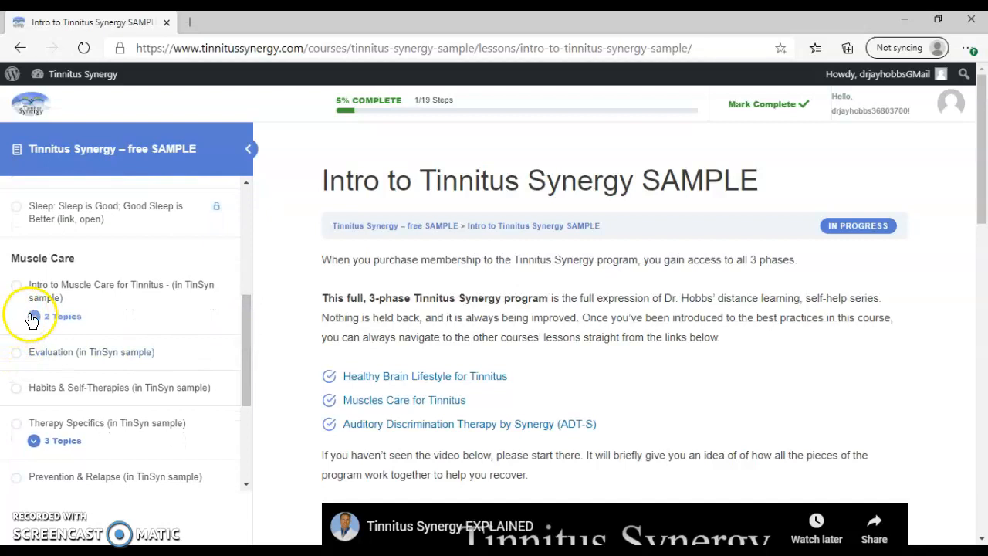
click(63, 317)
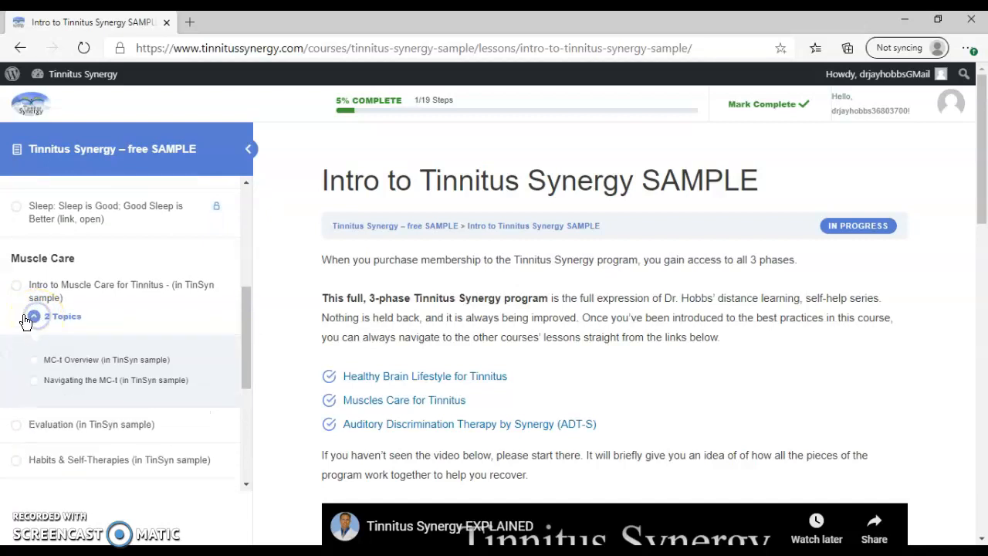
click(34, 321)
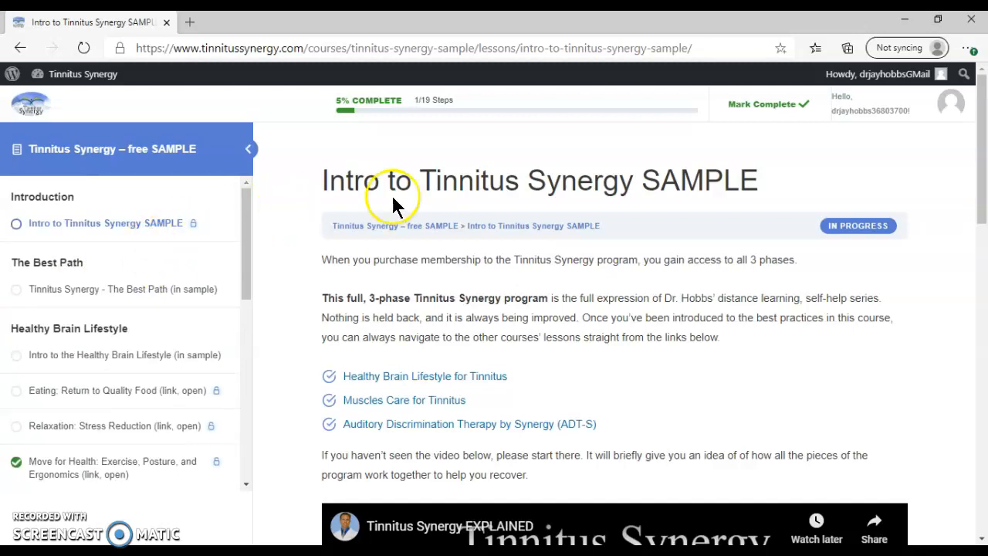
mouse_move(399, 299)
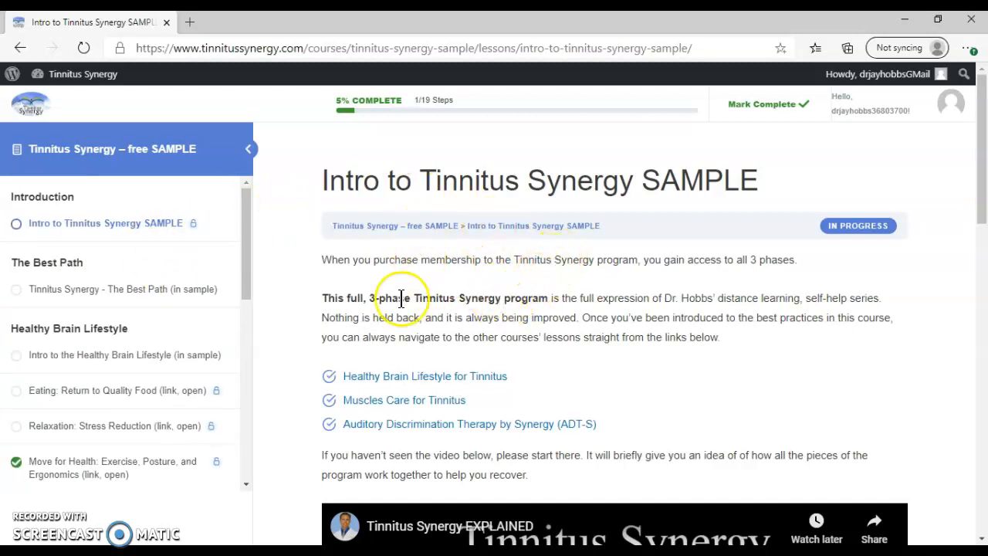
Step: Scroll down to the Intro lesson's Special Note and Resume Course instructions
scroll(down, 3)
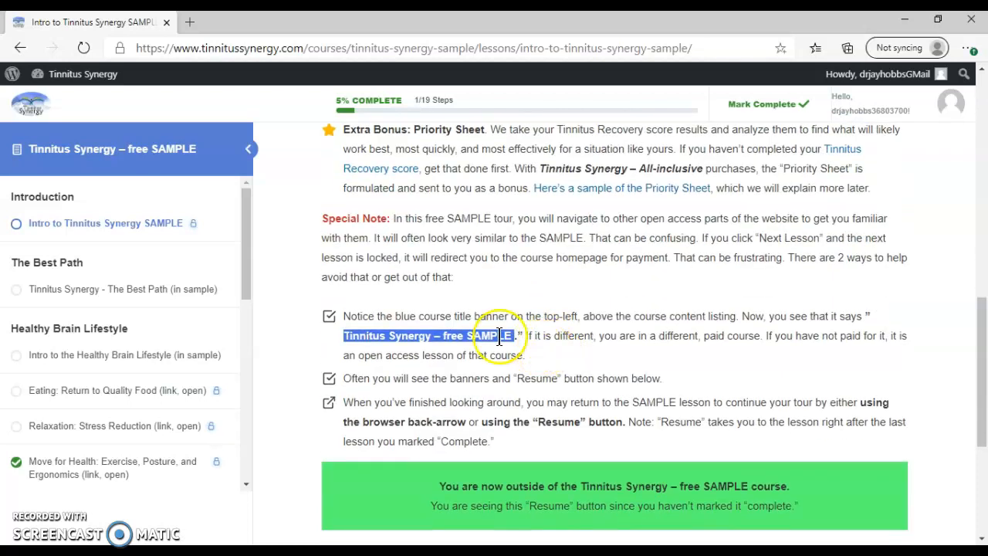
mouse_move(587, 189)
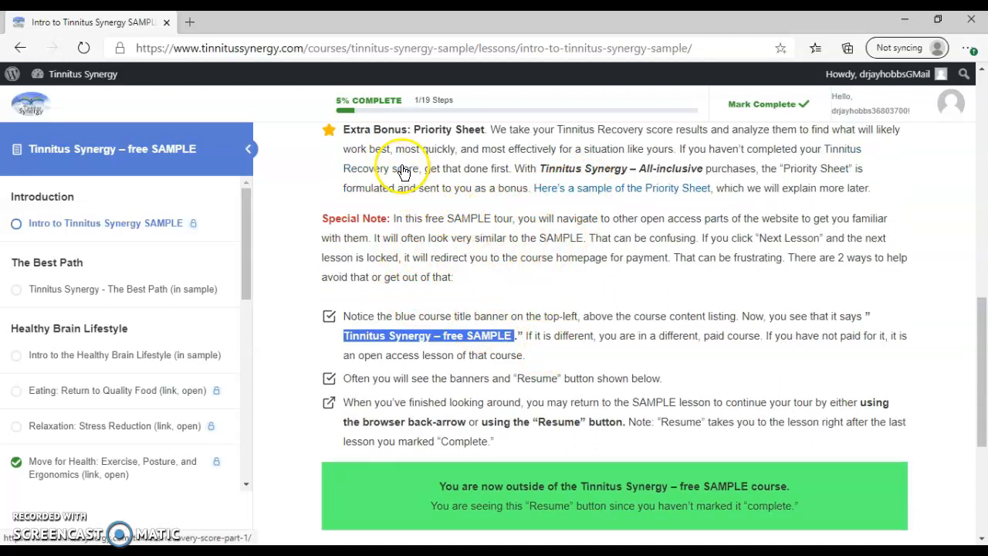
scroll(down, 3)
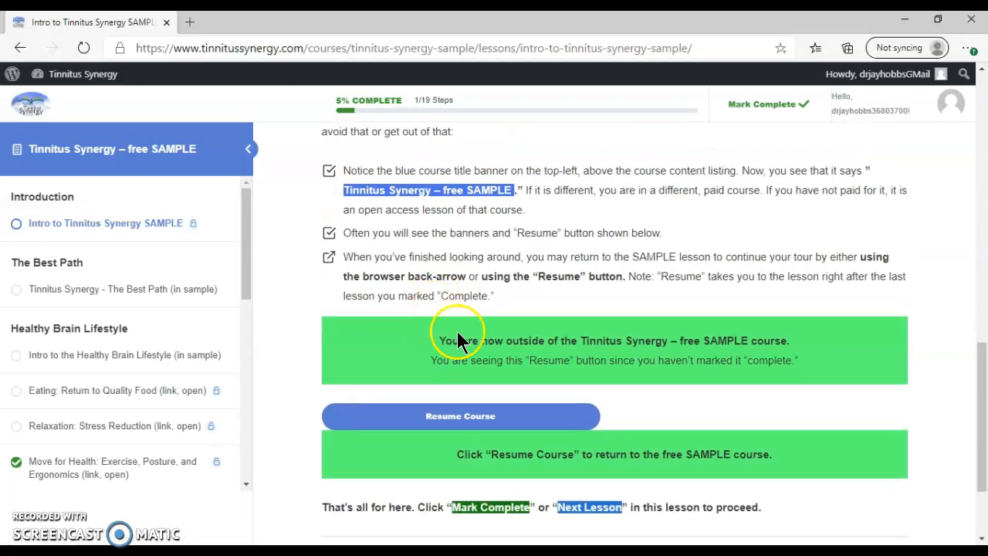
scroll(down, 3)
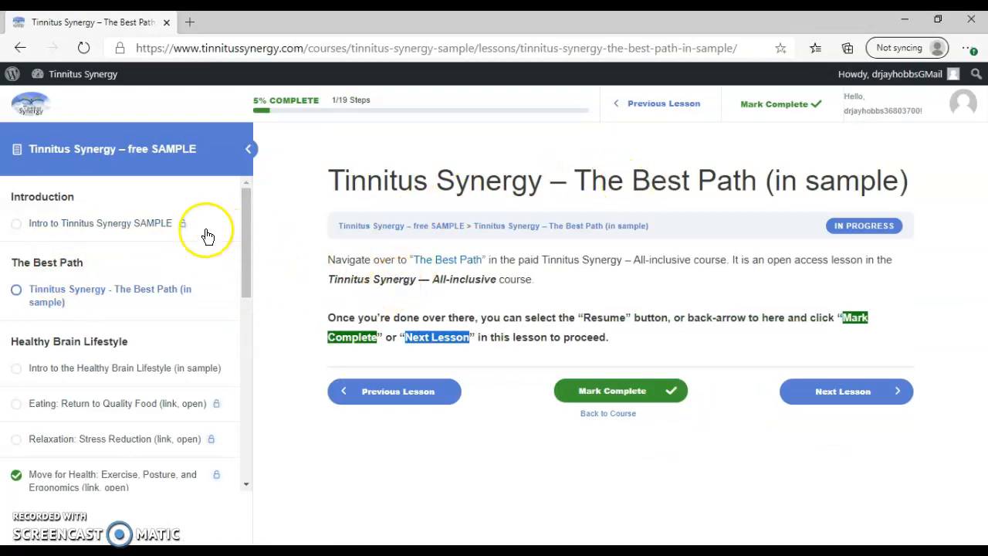
mouse_move(555, 295)
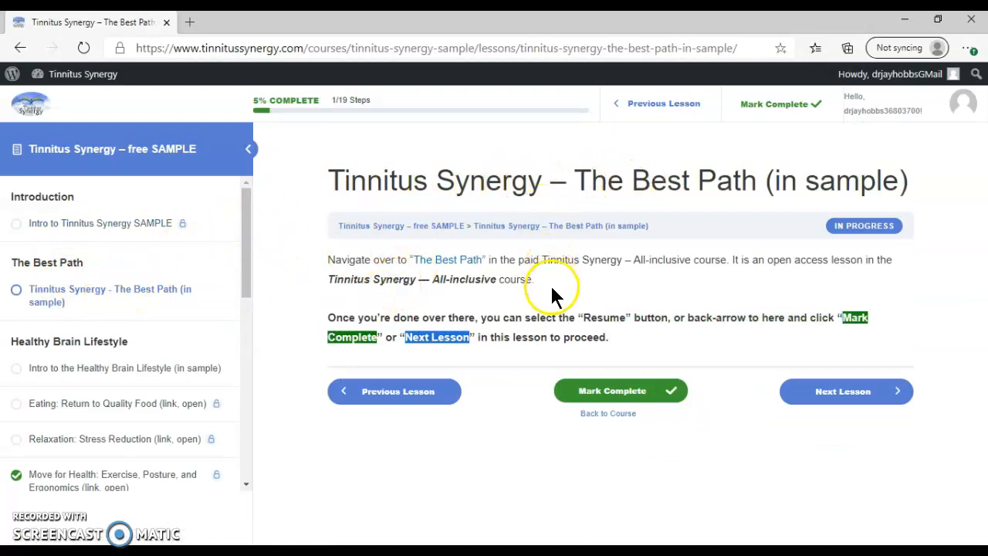
mouse_move(490, 305)
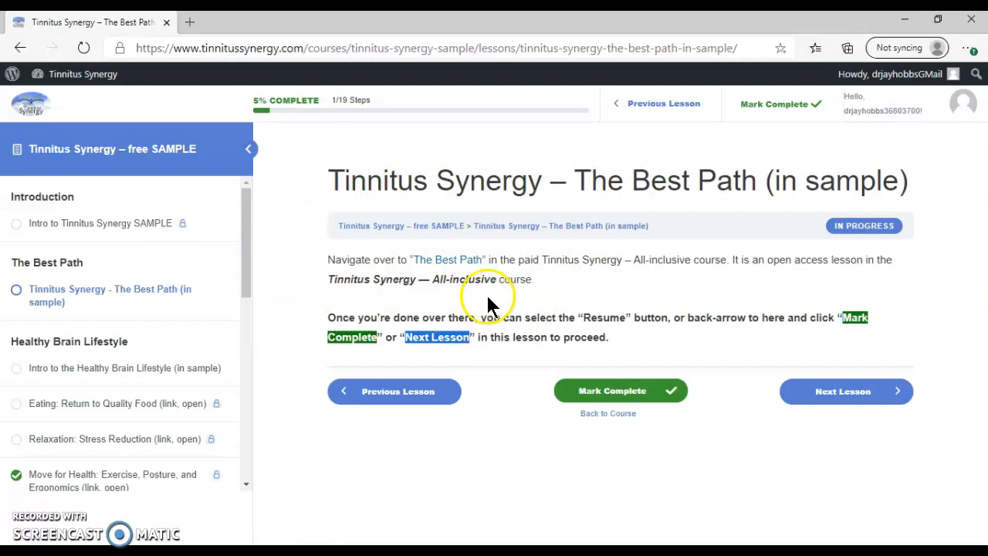
mouse_move(552, 289)
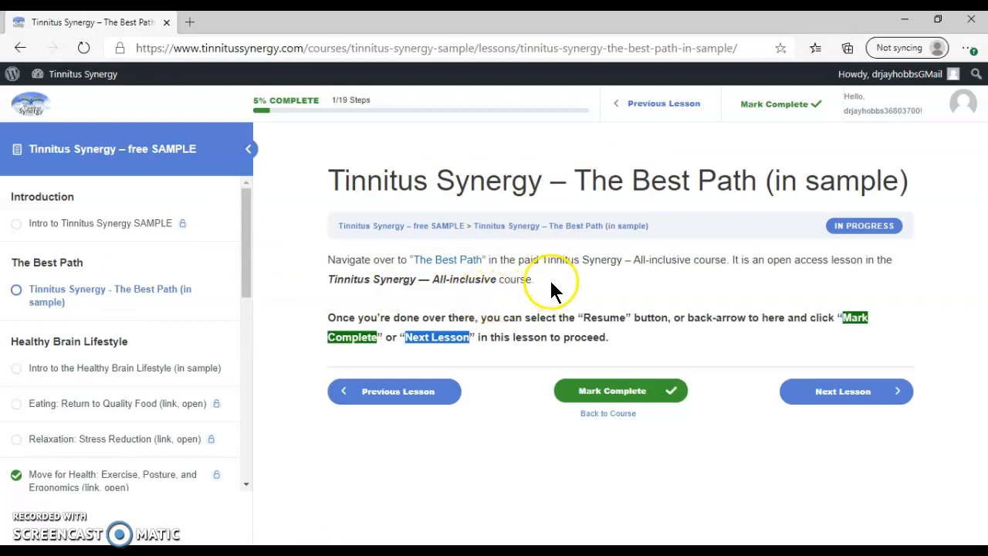